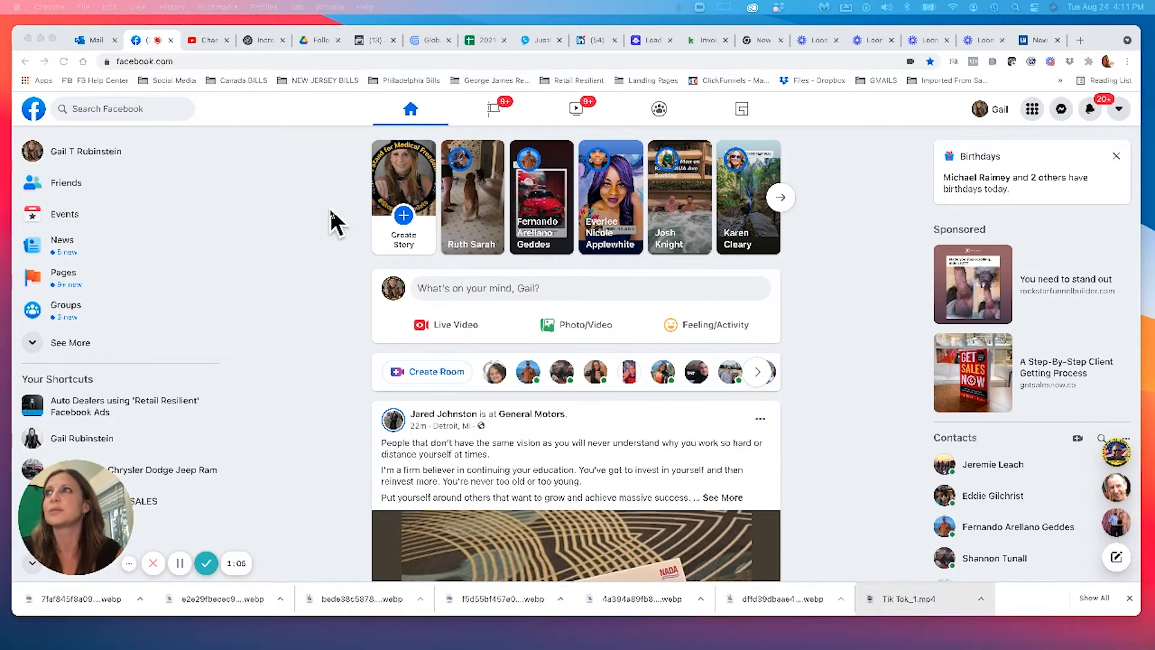
# Go to Marketplace, browse the Vehicles category and start creating a new listing.
pyautogui.click(124, 108)
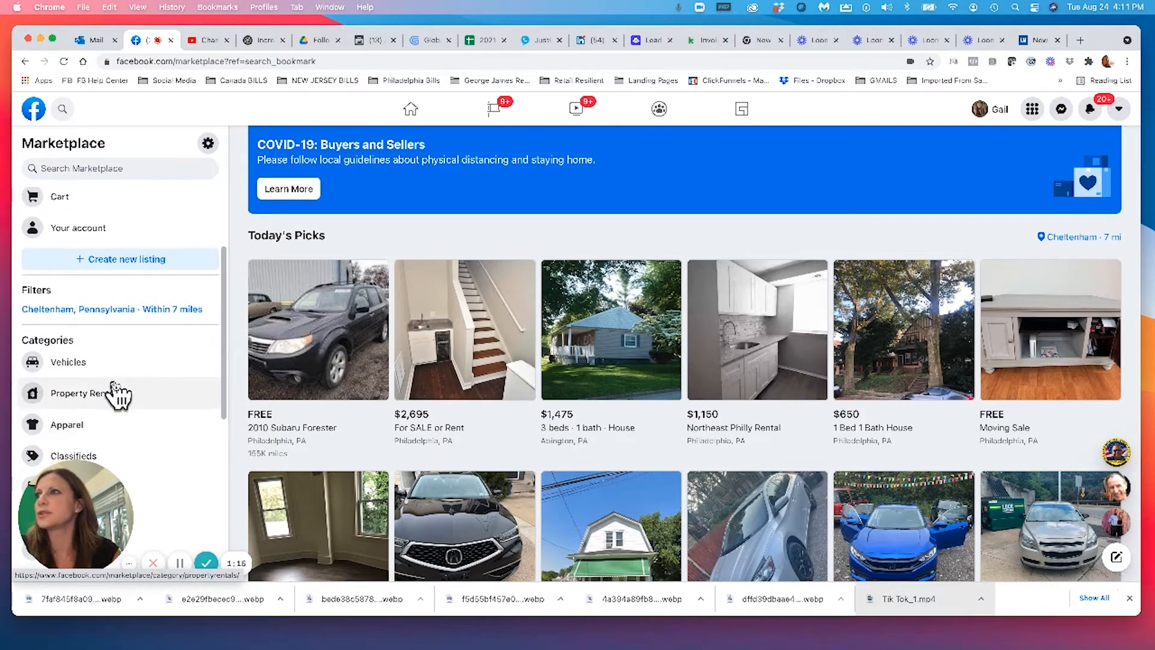
pyautogui.click(68, 362)
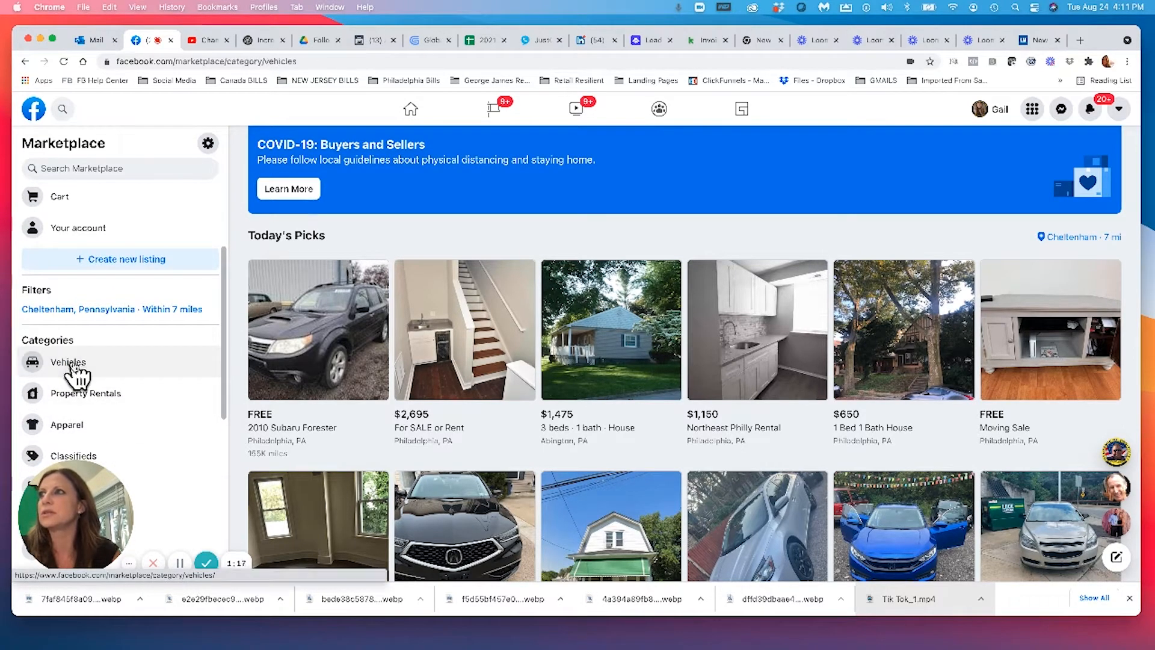
pyautogui.click(67, 362)
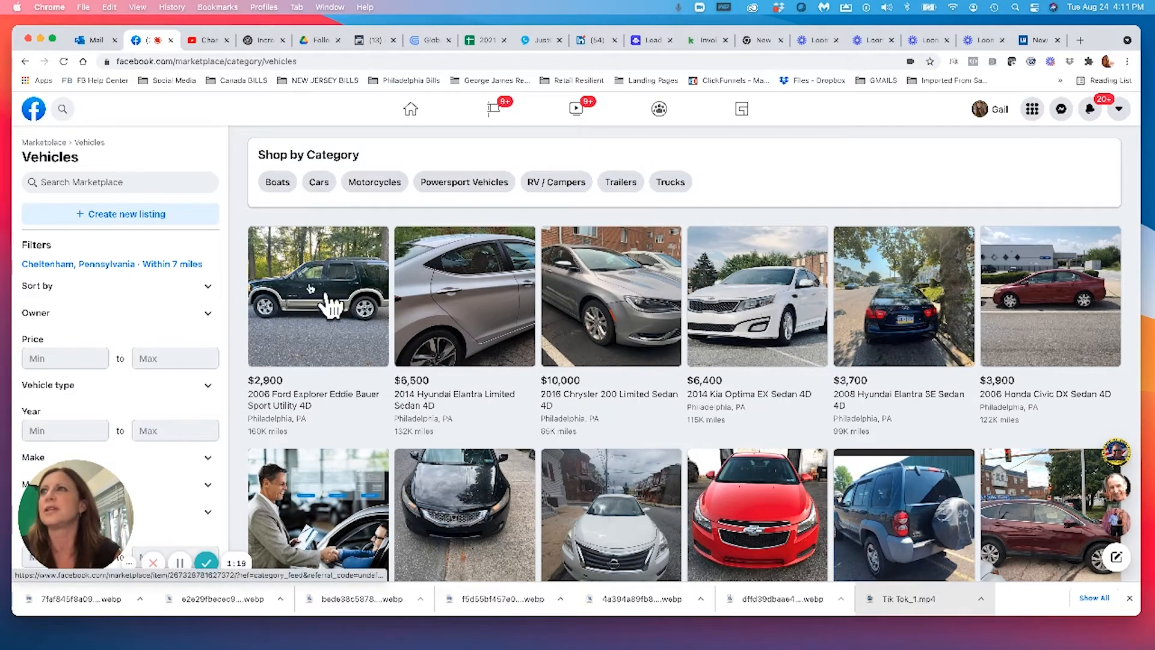
pyautogui.click(120, 214)
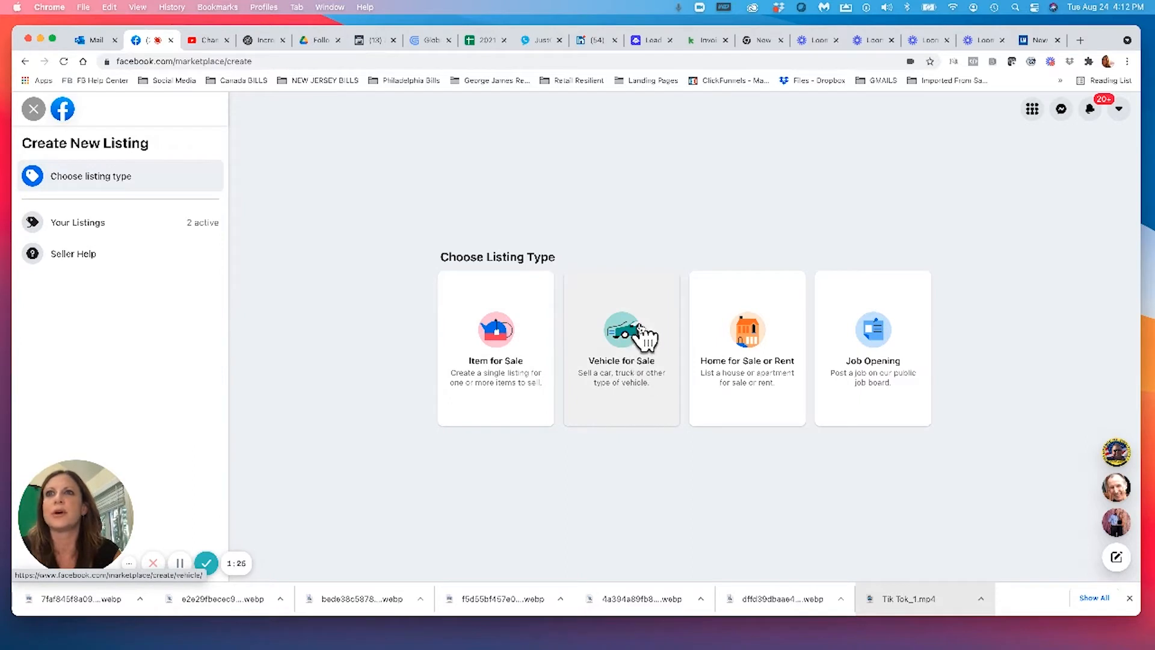
# Start a Vehicle for Sale listing posted as the ABC Toyota business page with type Car/Truck.
pyautogui.click(621, 339)
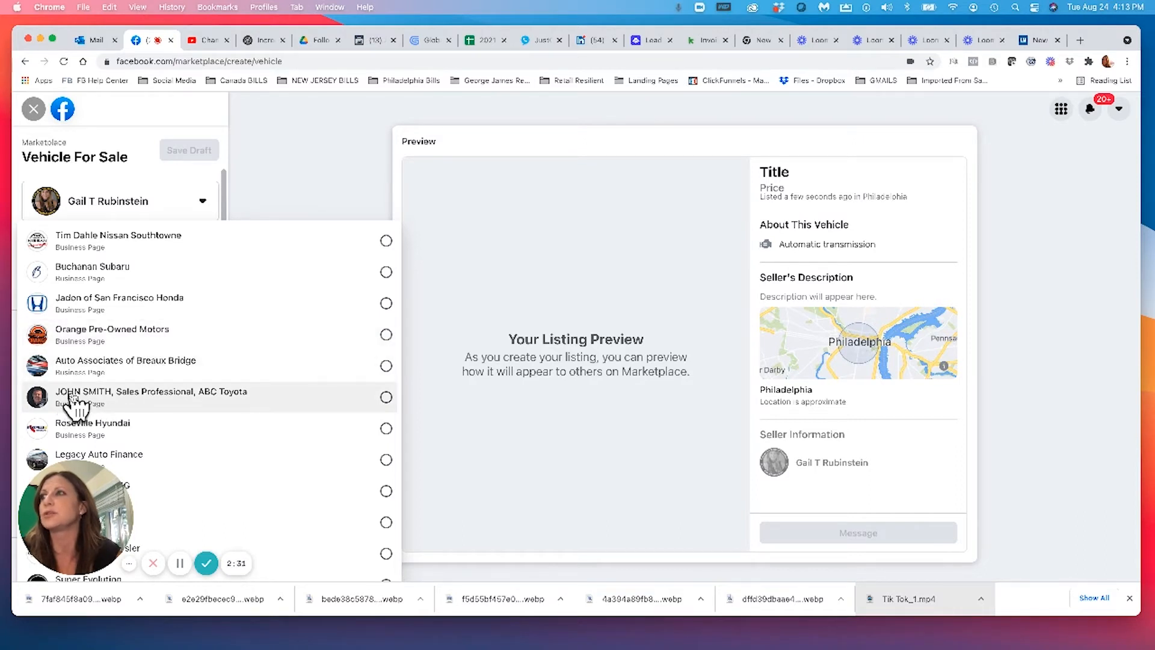
pyautogui.moveTo(209, 409)
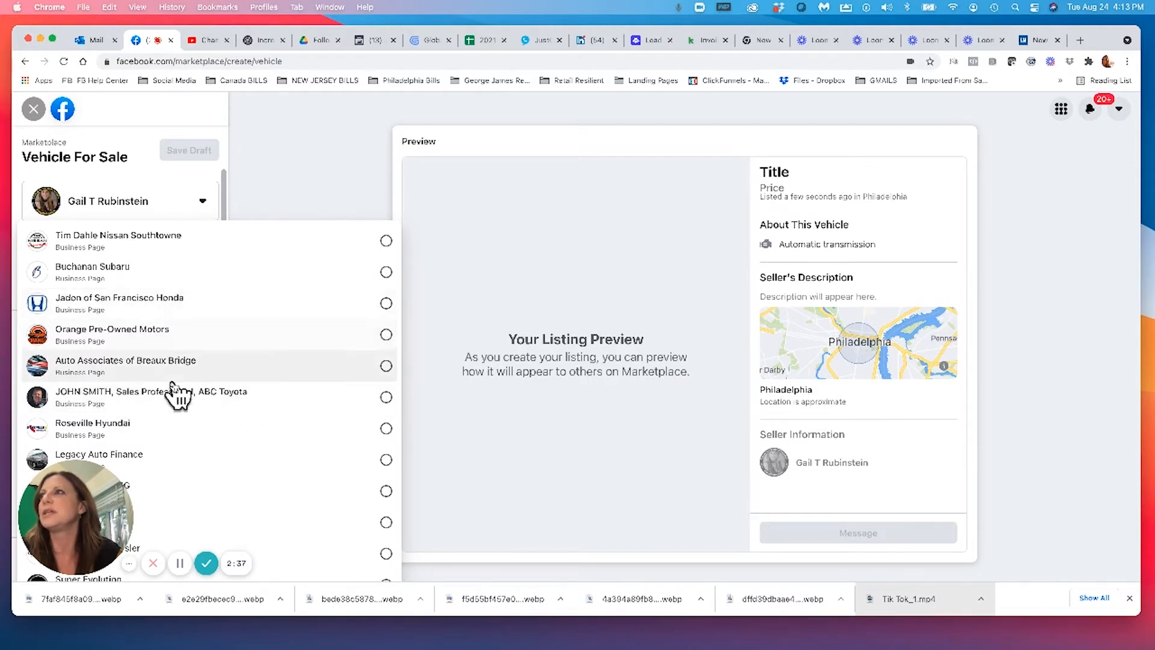
pyautogui.click(151, 396)
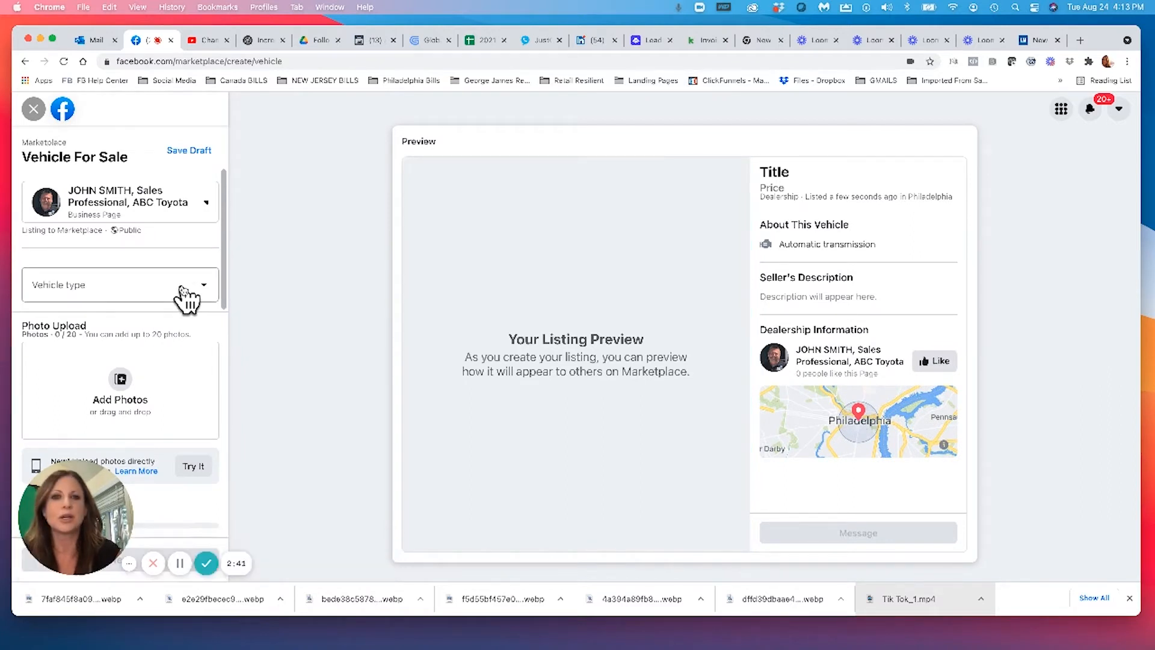
pyautogui.click(118, 285)
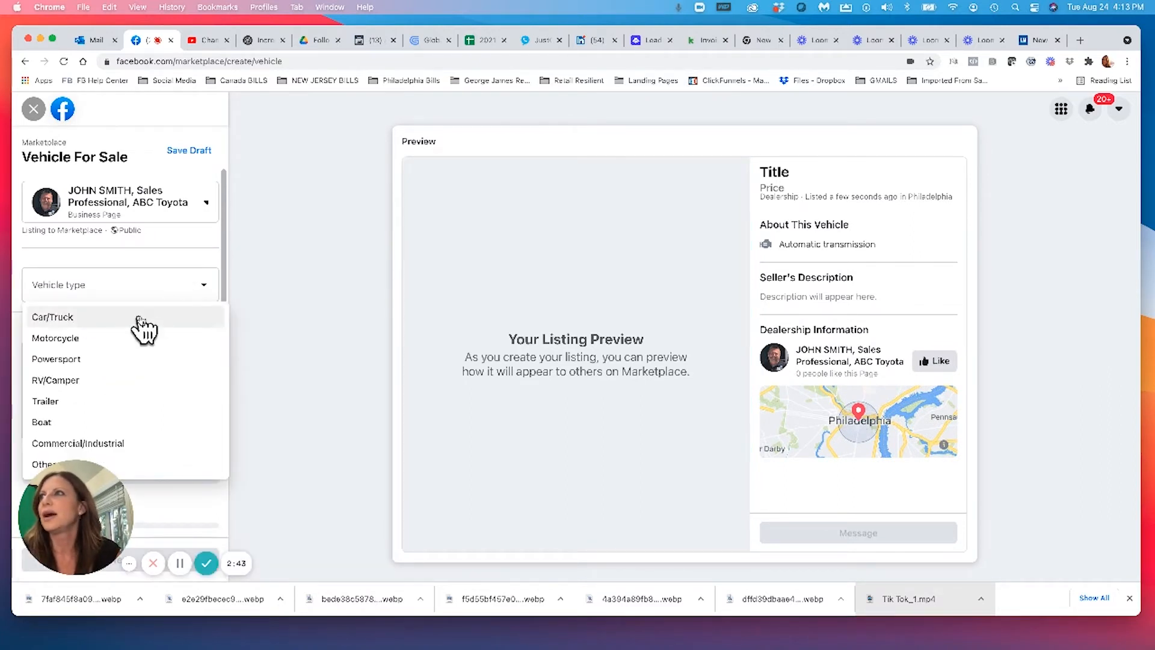
pyautogui.click(52, 316)
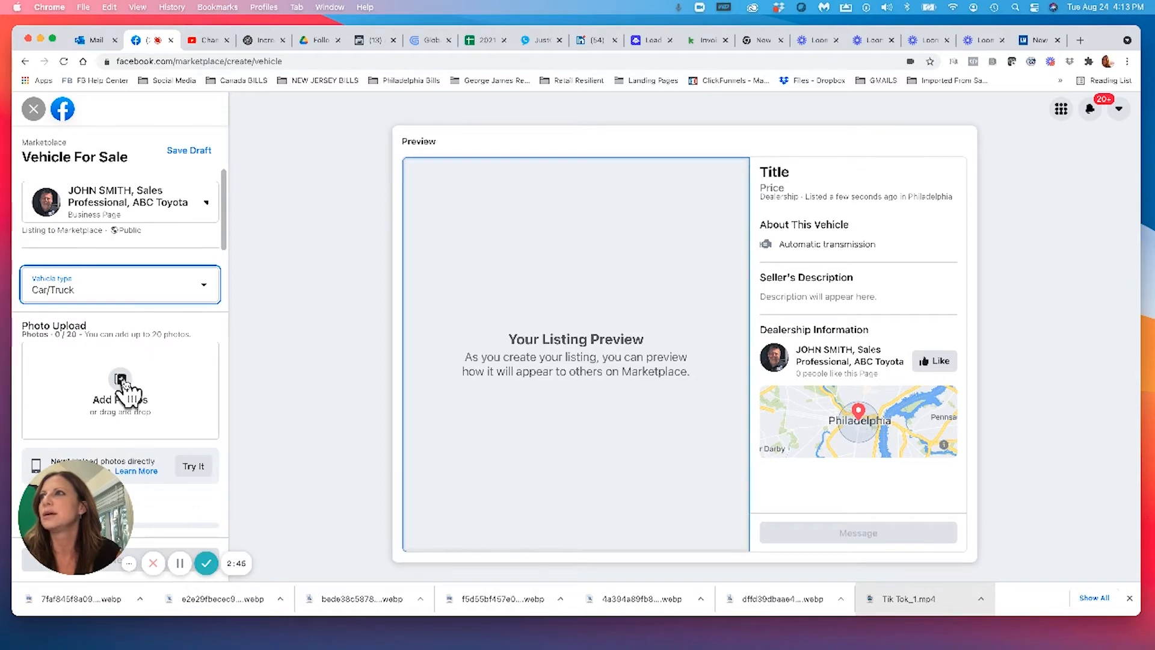
# Begin adding photos, dismissing the photo tips to reach the file chooser.
pyautogui.click(120, 390)
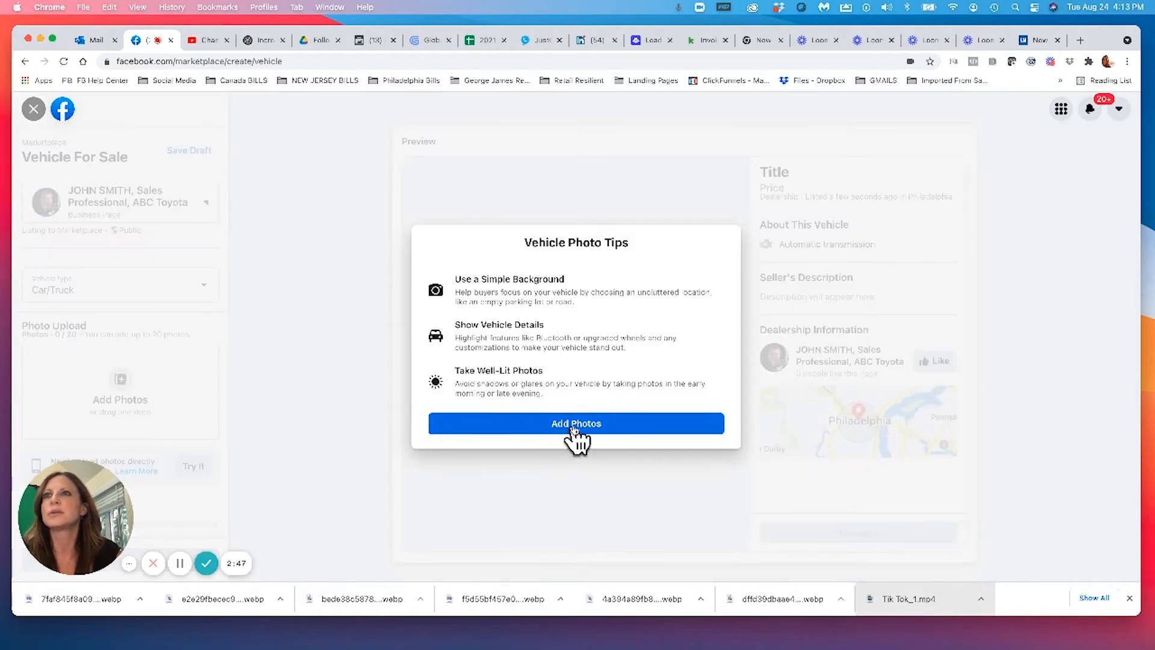
pyautogui.click(575, 423)
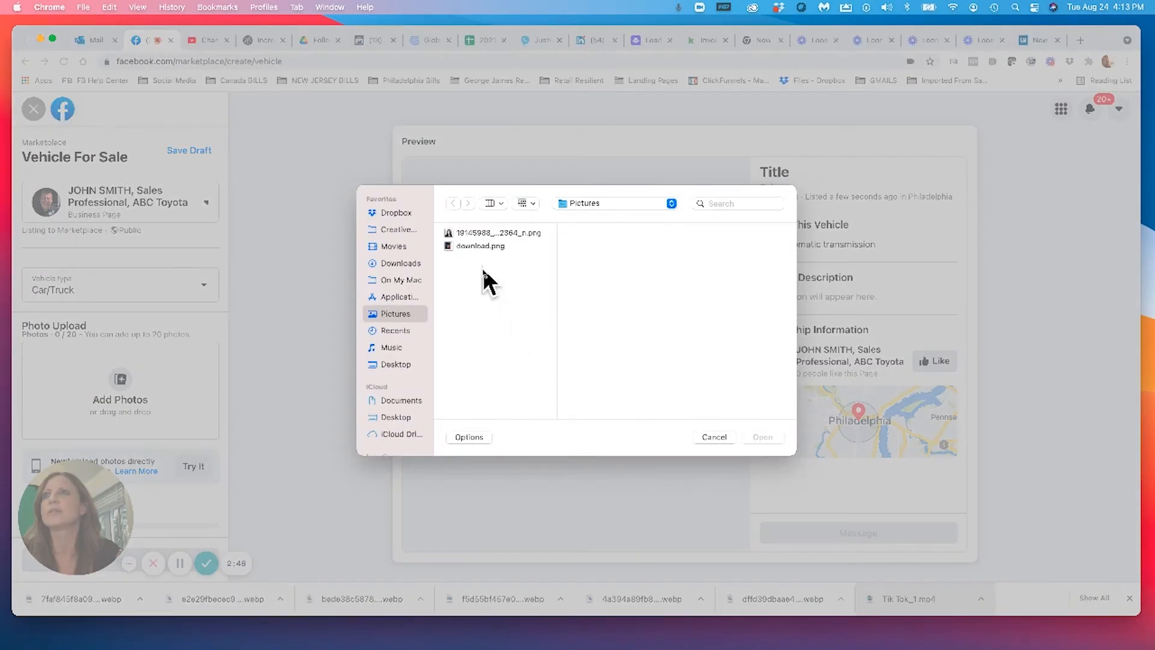
# Navigate to iCloud Drive > Customers Dealerships > SVG Motors in the file picker.
pyautogui.click(401, 434)
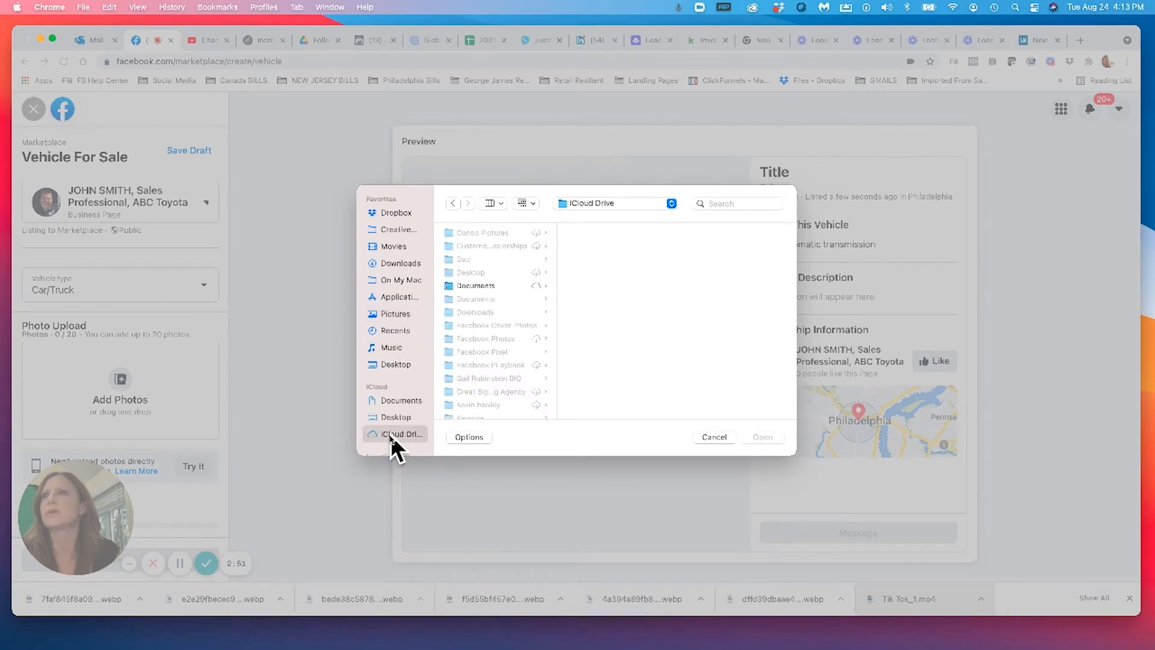
pyautogui.click(492, 245)
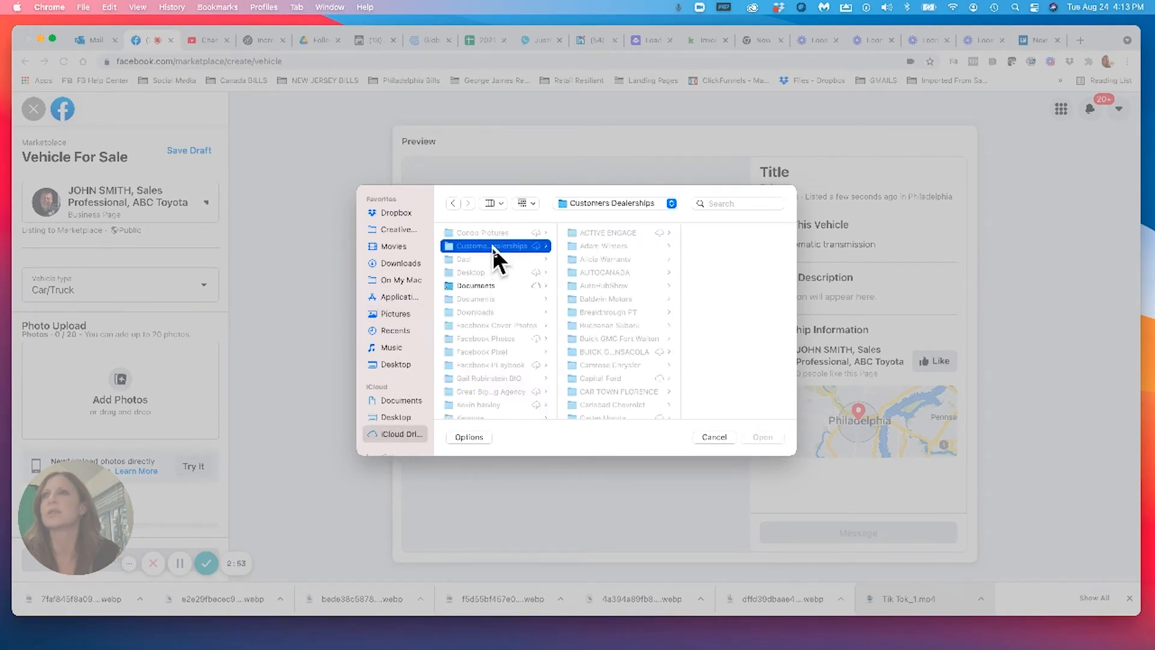
pyautogui.scroll(-3)
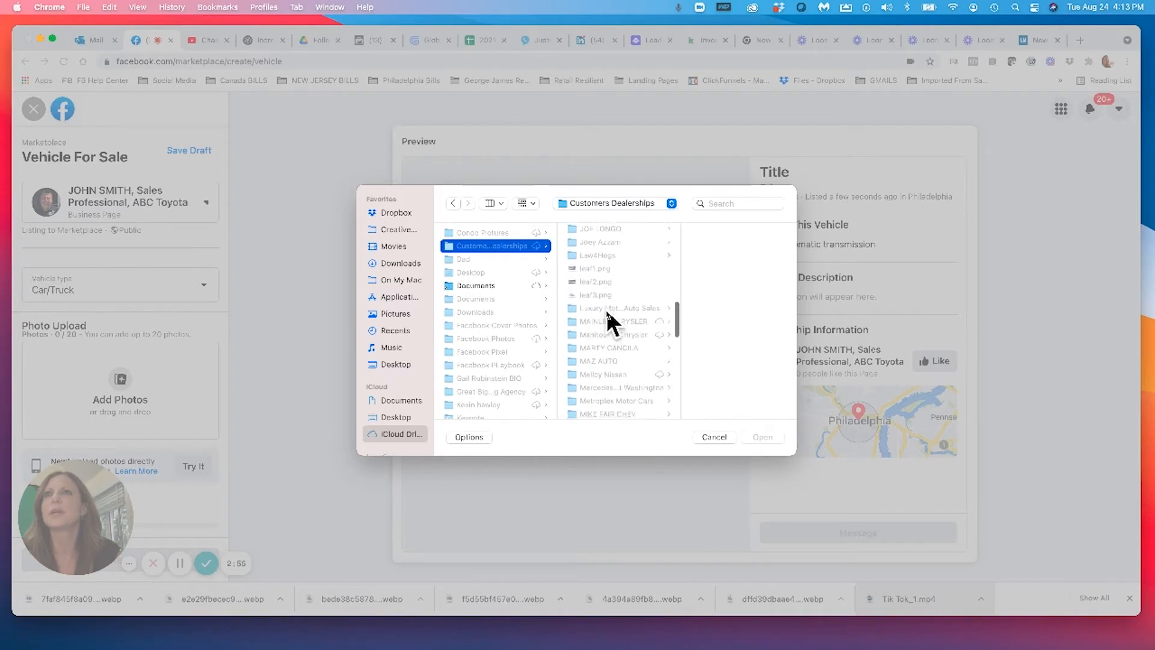
pyautogui.scroll(-3)
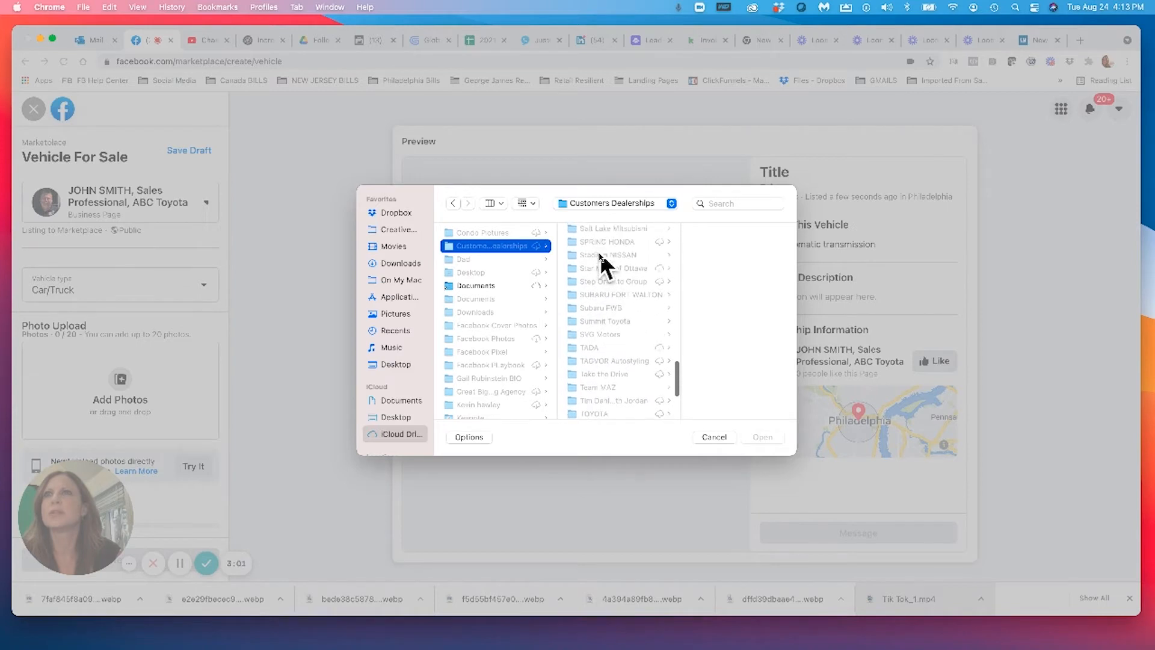
pyautogui.click(601, 333)
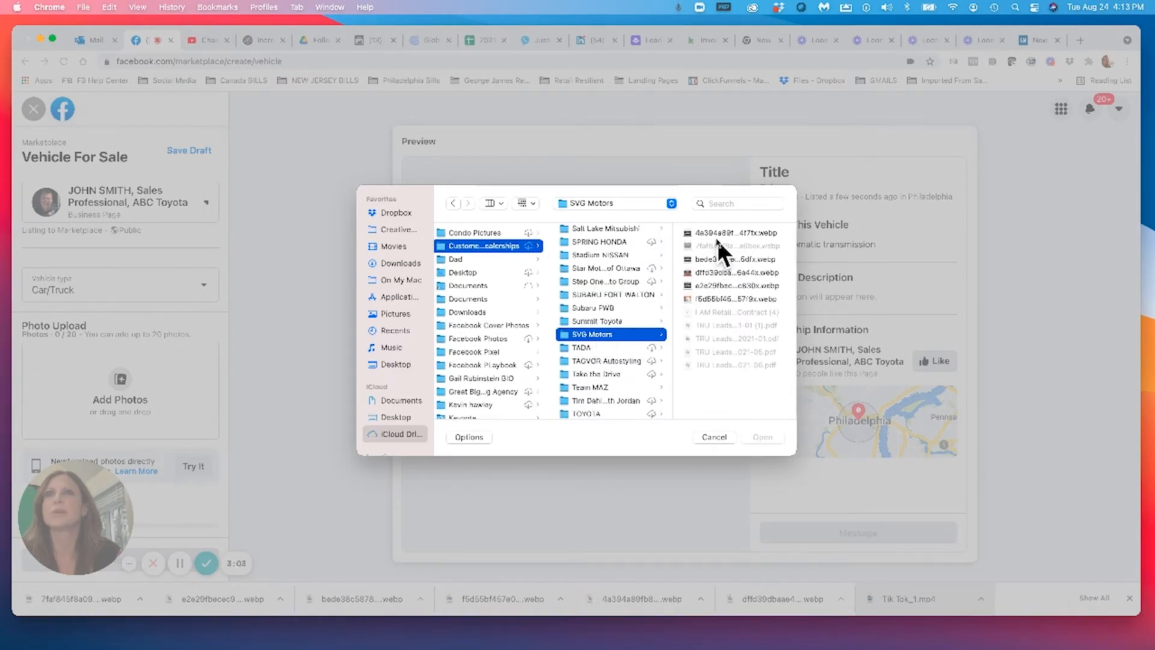
# Shift-select the six vehicle images and upload them to the listing.
pyautogui.click(733, 232)
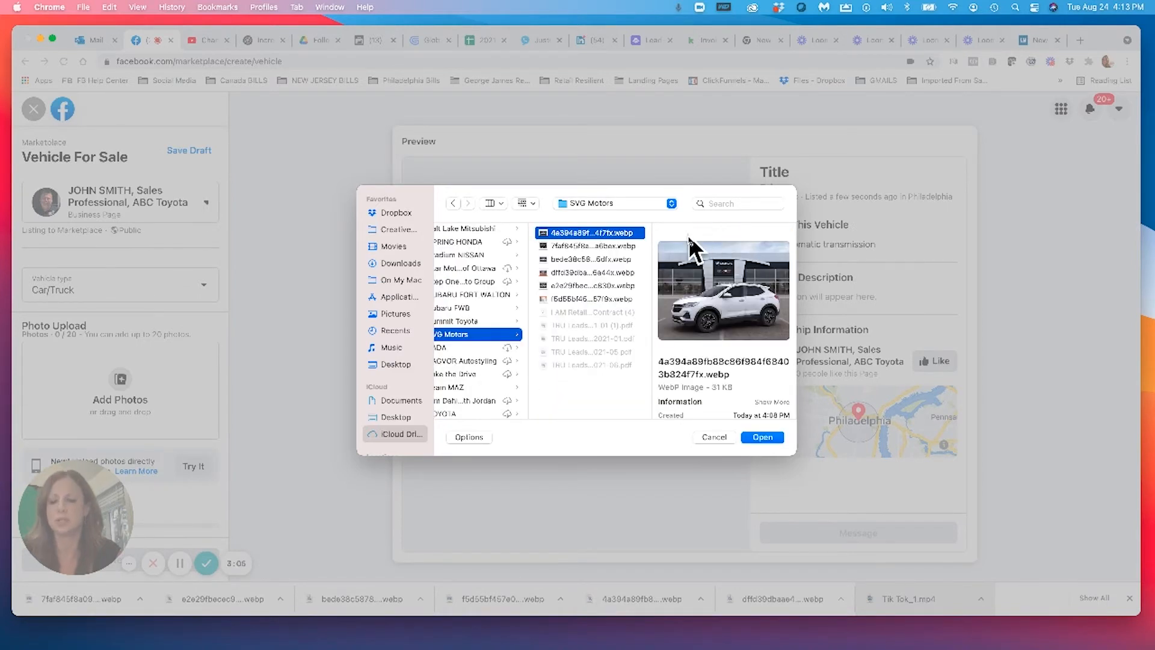
pyautogui.click(590, 245)
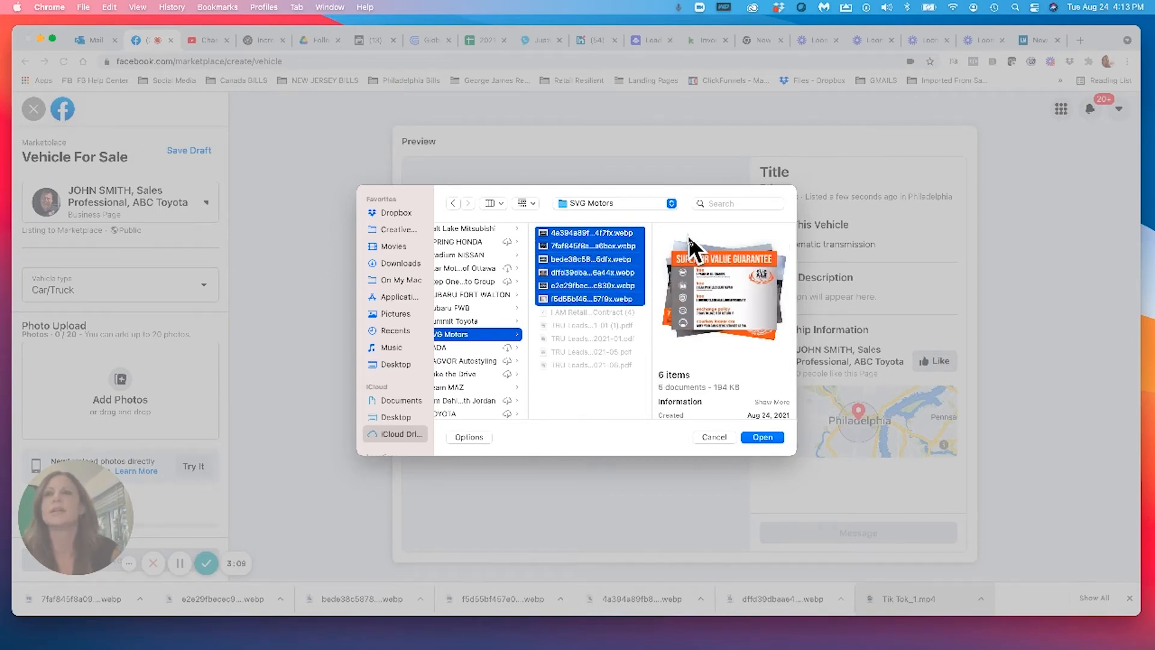
pyautogui.click(763, 436)
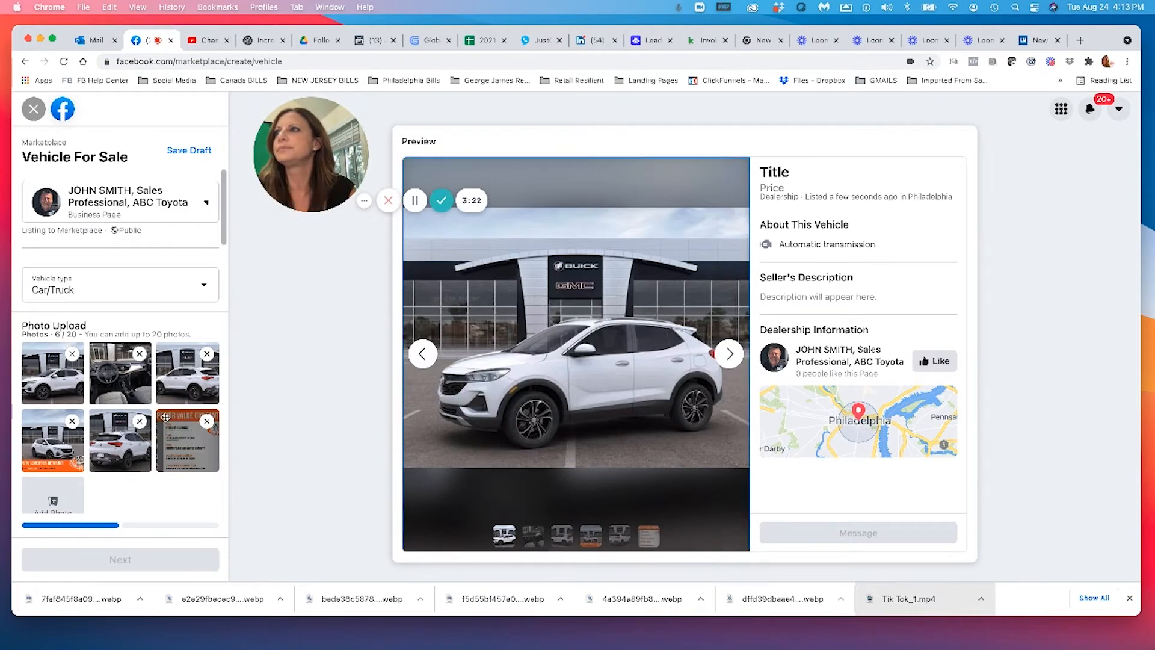
# Set year 2021, make Buick and model Encore GX, then begin entering mileage.
pyautogui.scroll(-3)
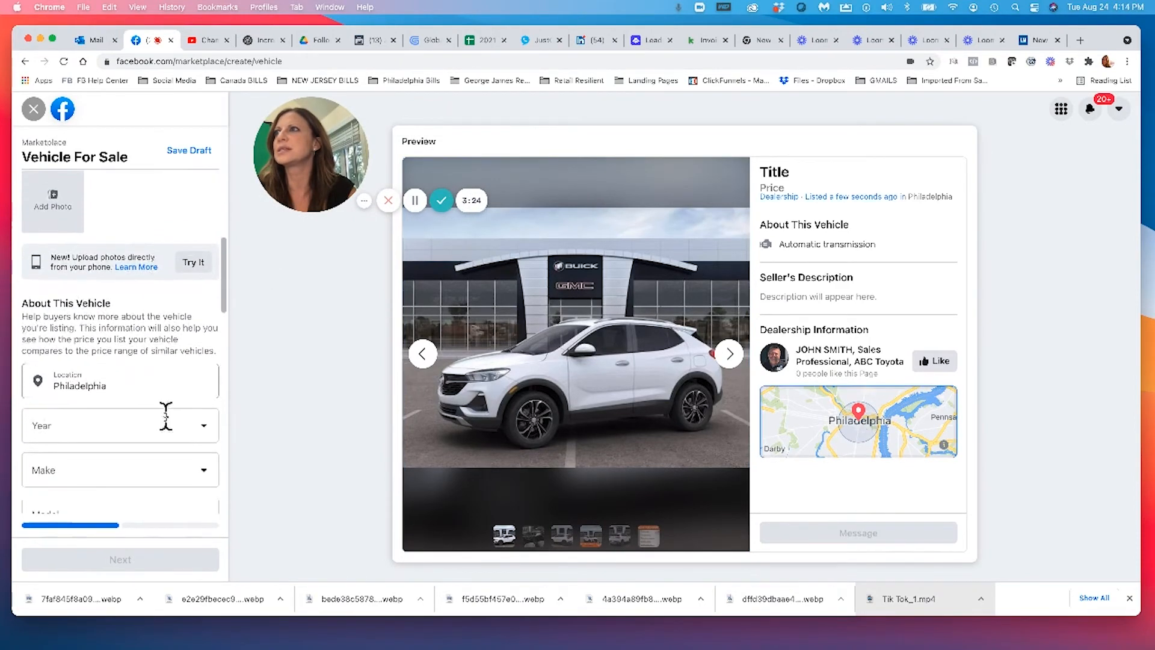
pyautogui.scroll(-3)
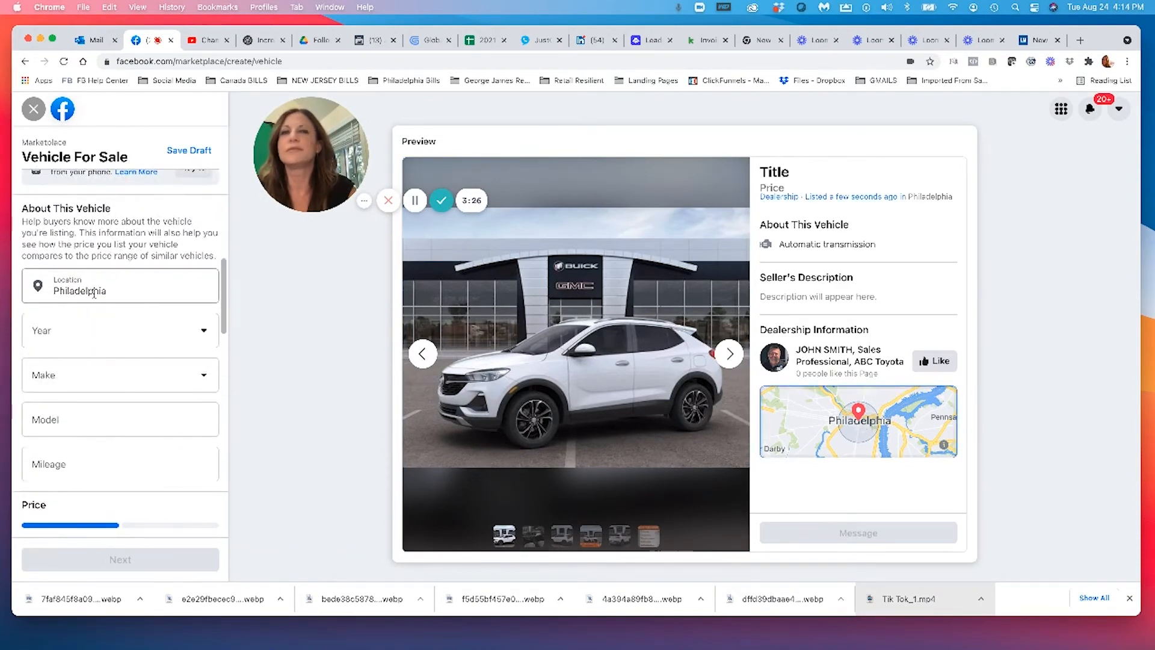
pyautogui.click(118, 330)
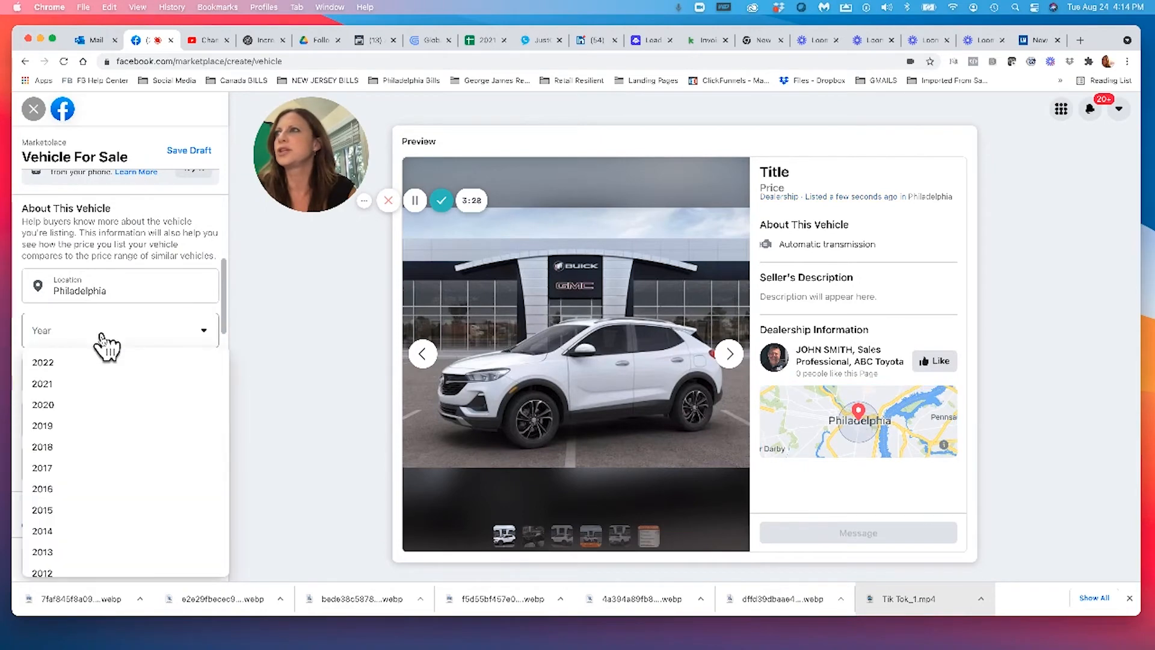
pyautogui.click(43, 382)
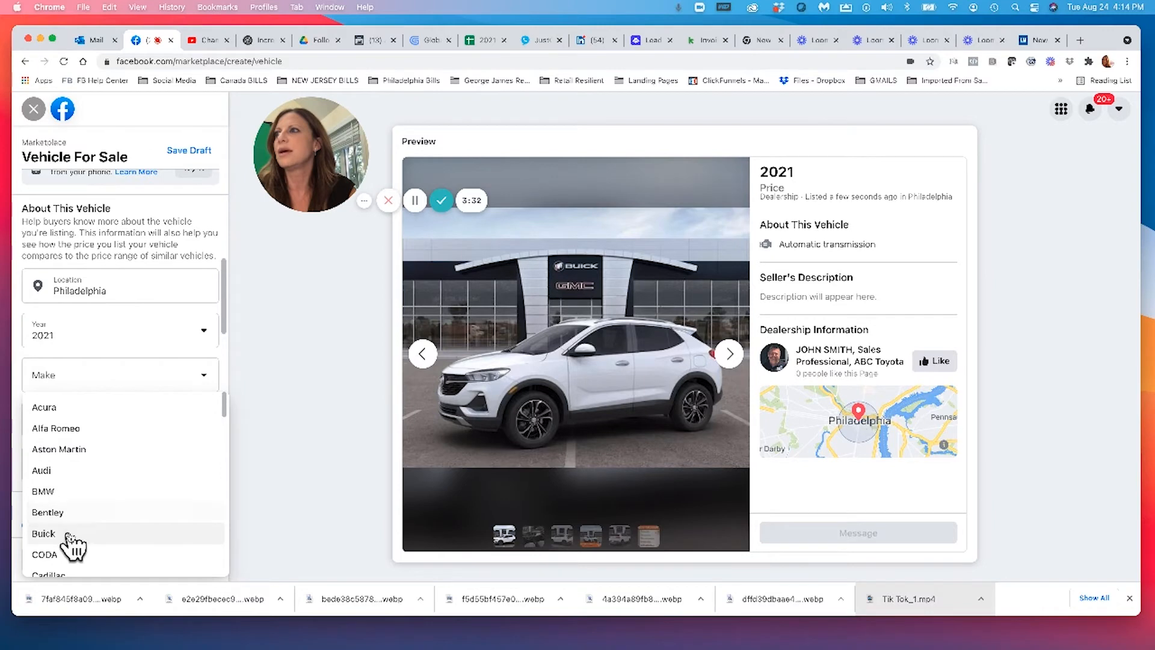
pyautogui.click(43, 533)
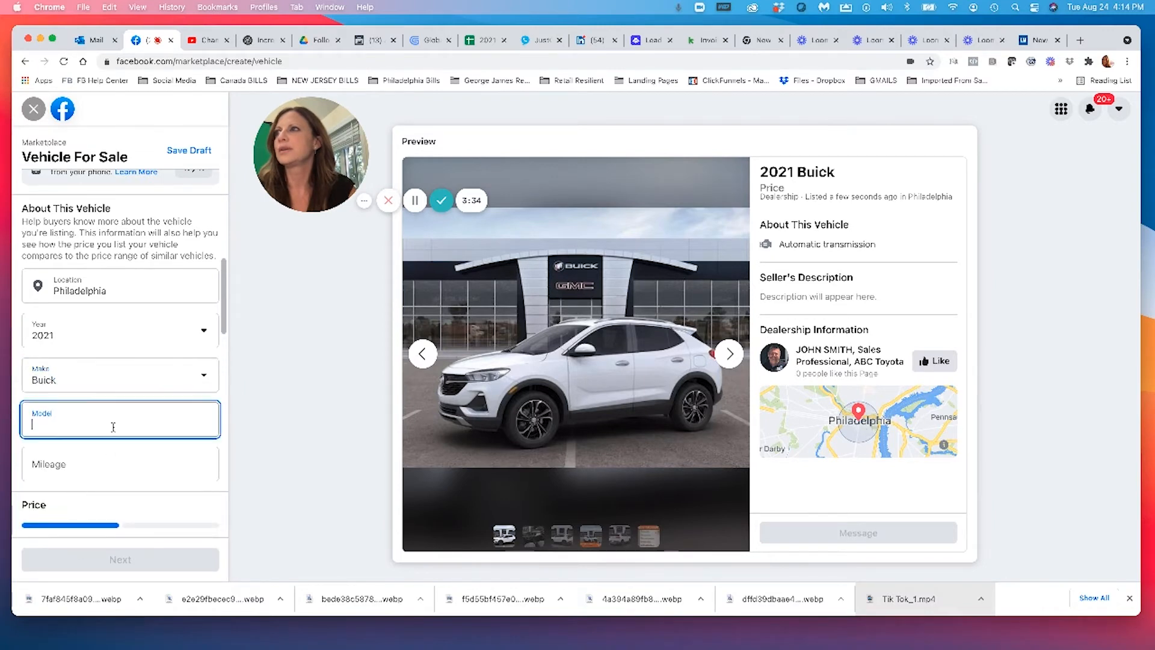
pyautogui.write('Encore GX')
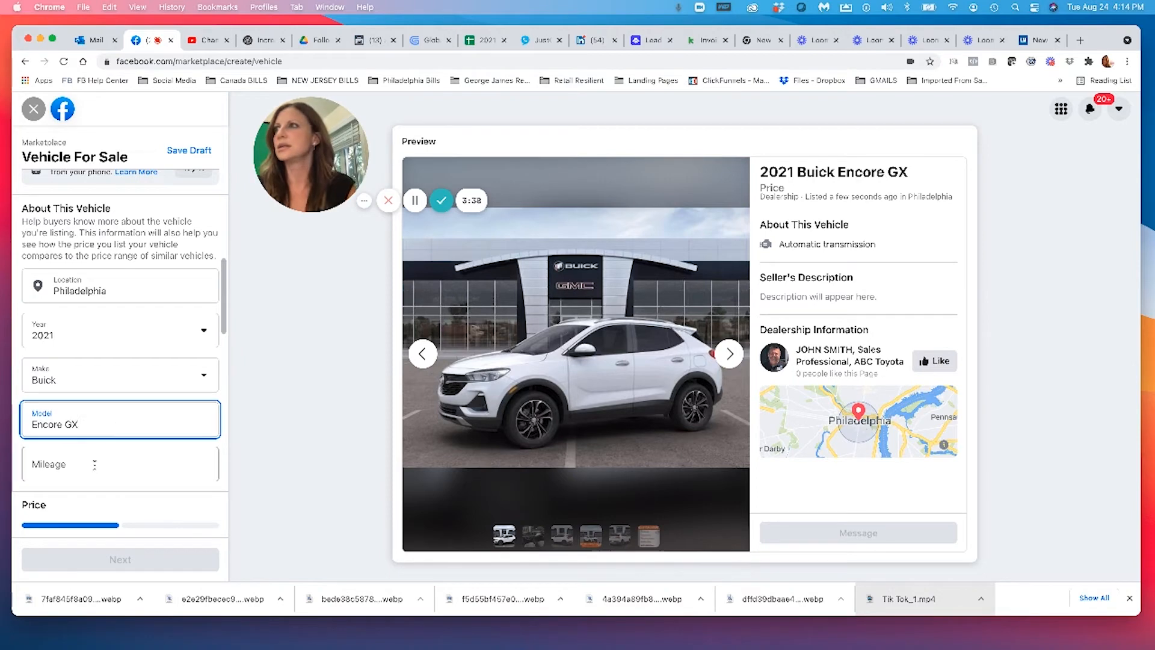
pyautogui.write('15')
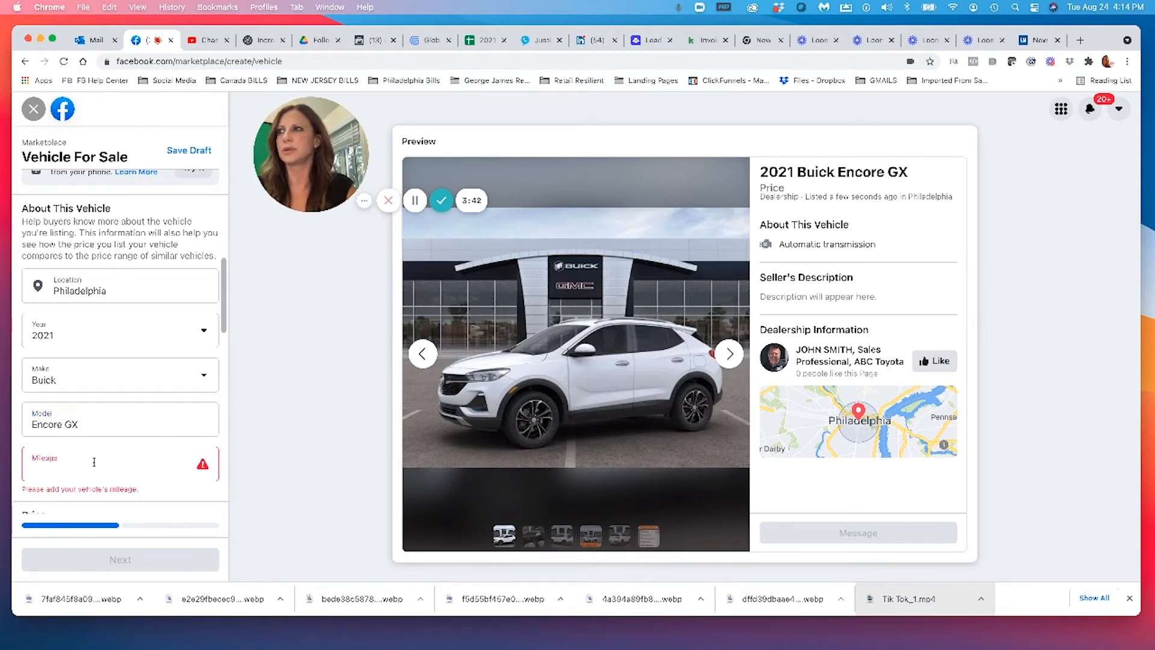
pyautogui.write('300')
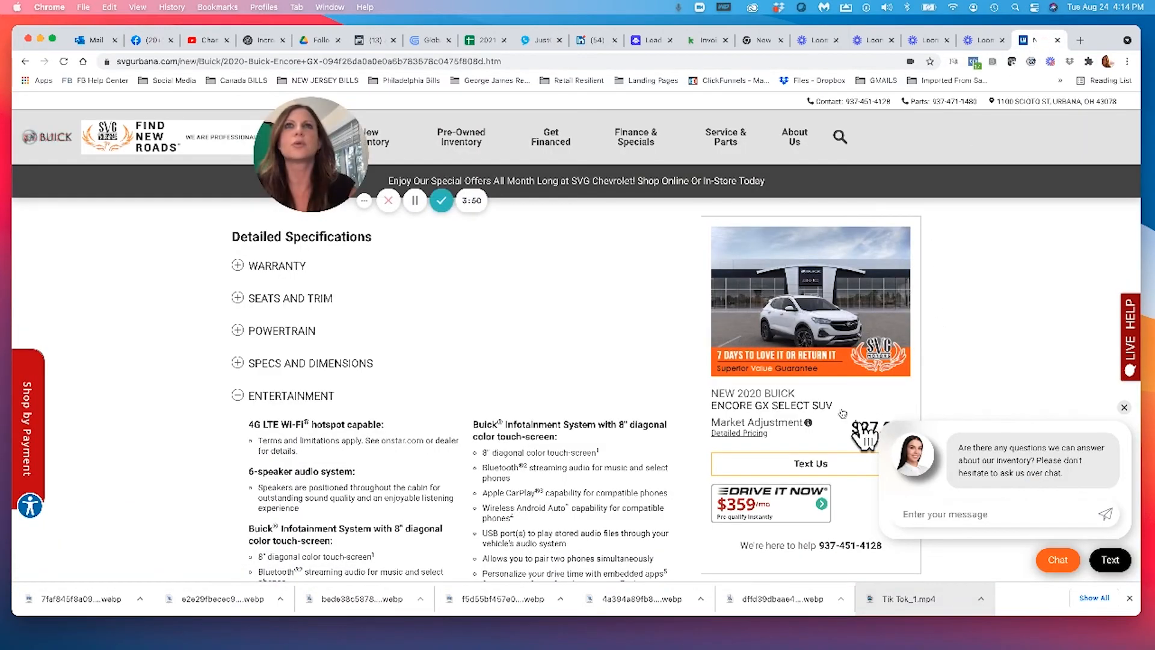
pyautogui.click(147, 39)
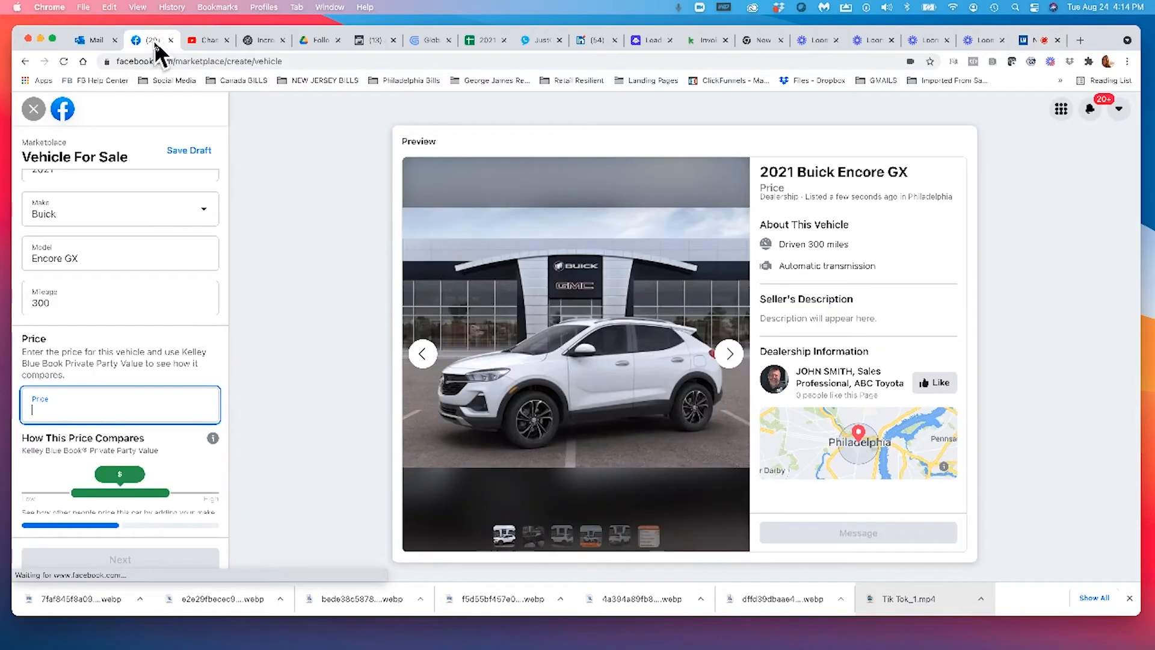
pyautogui.write('$27,090')
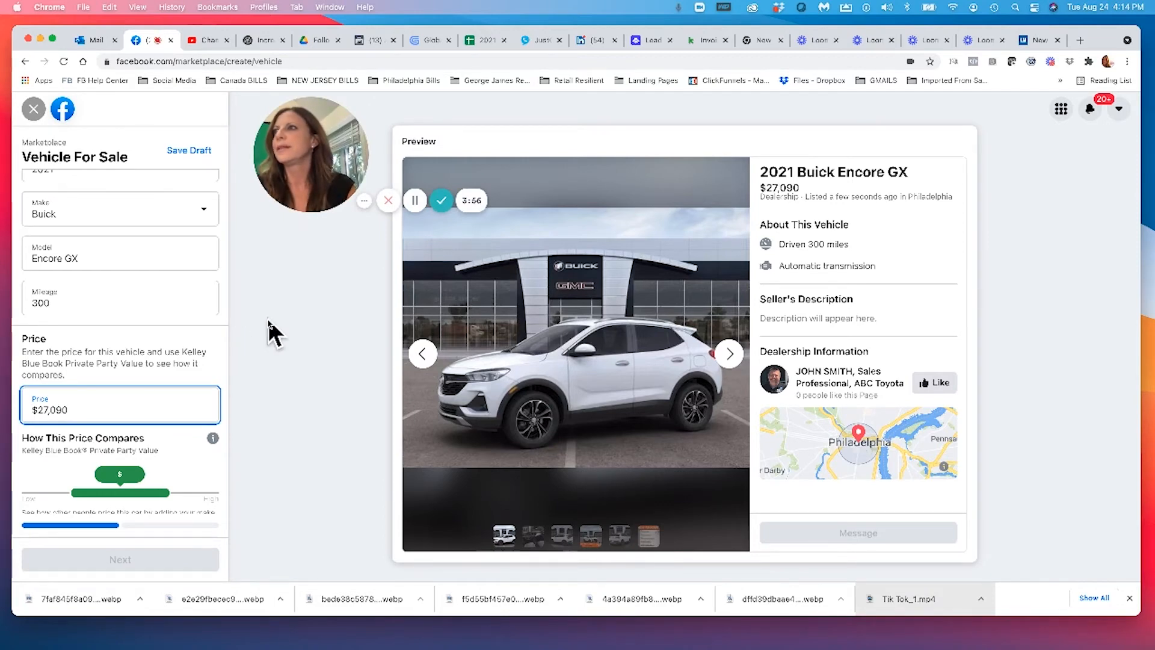
pyautogui.scroll(-3)
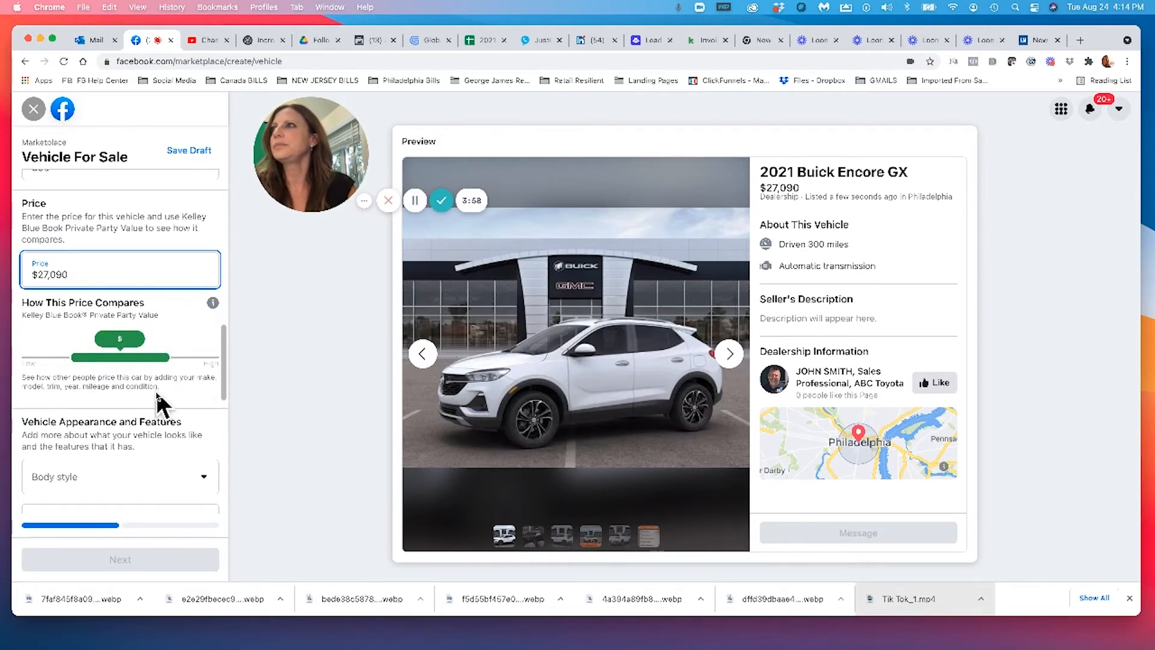
pyautogui.moveTo(139, 336)
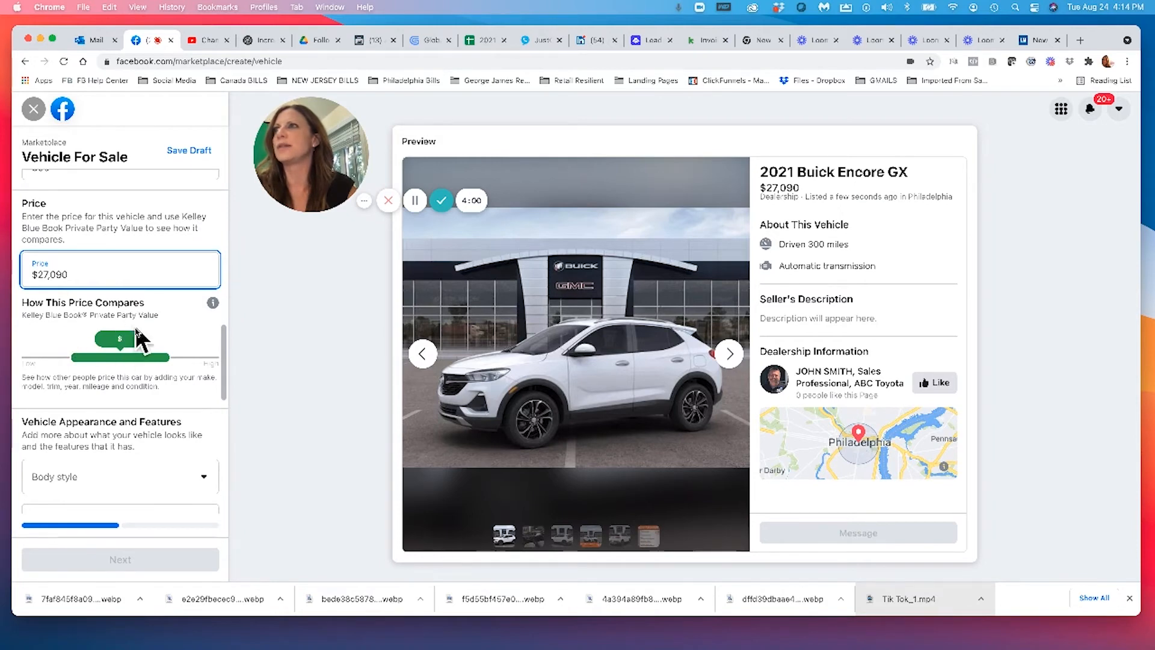
pyautogui.scroll(-3)
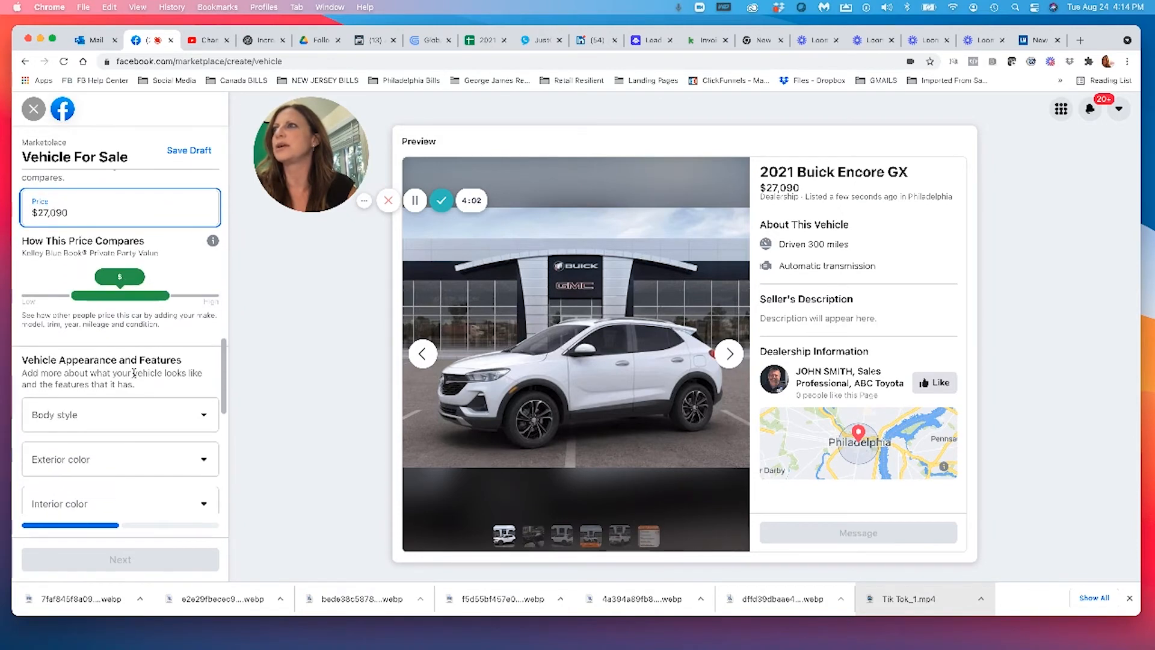
pyautogui.scroll(-3)
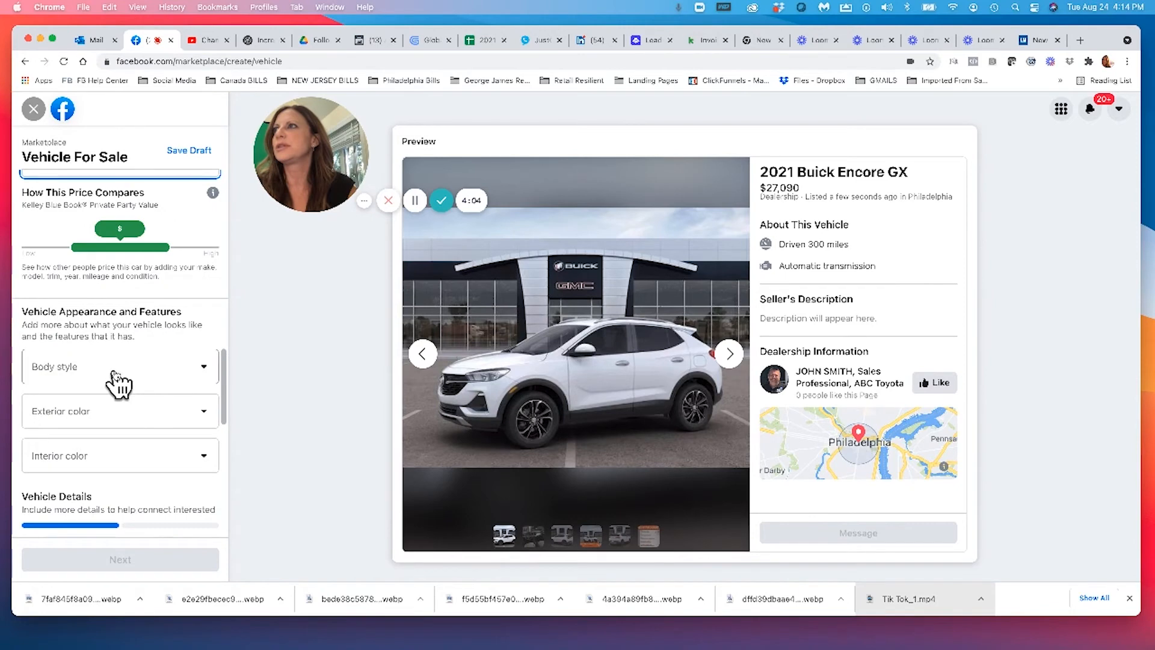
# Set body style SUV, exterior colour White and interior colour Black.
pyautogui.click(119, 365)
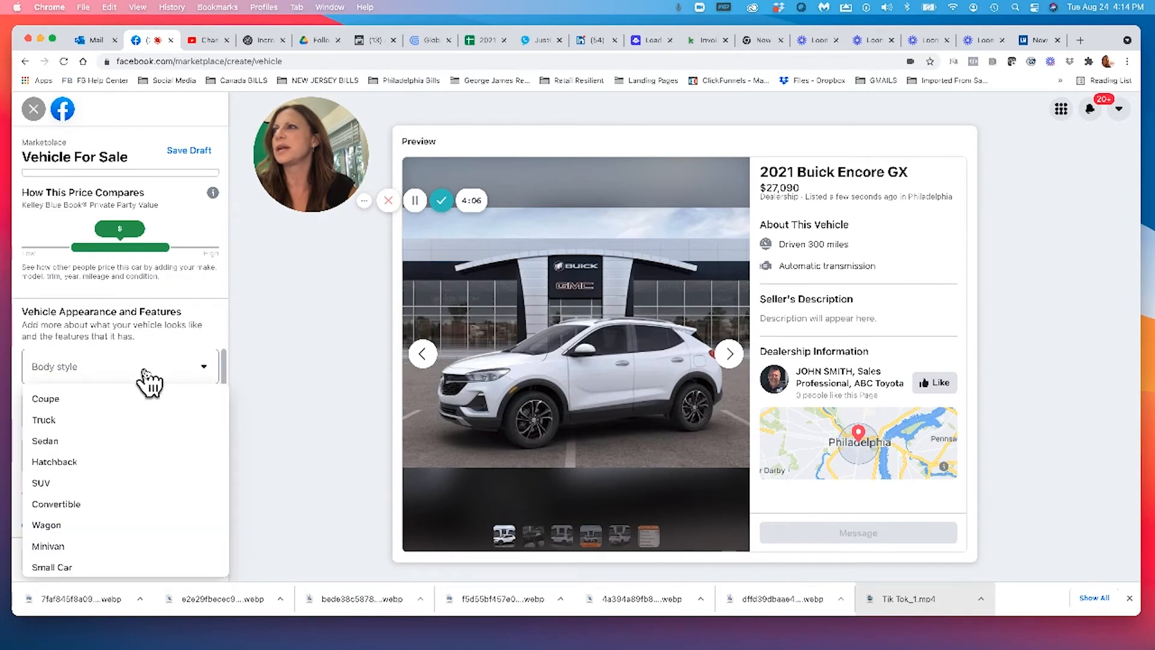
pyautogui.moveTo(124, 428)
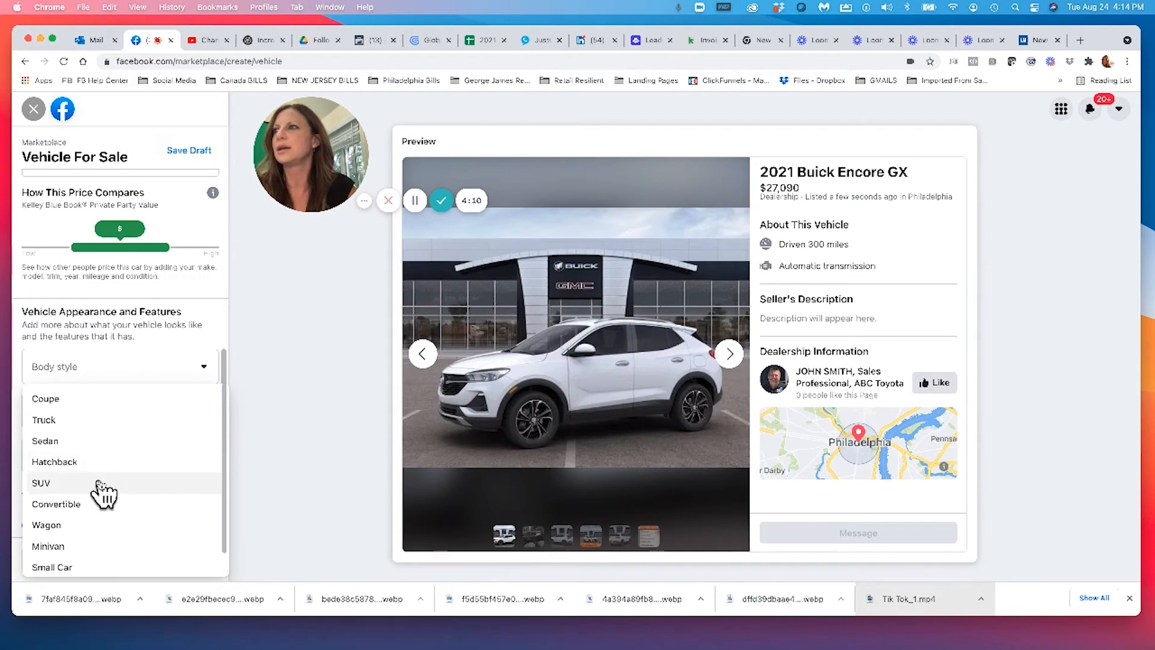
pyautogui.click(41, 483)
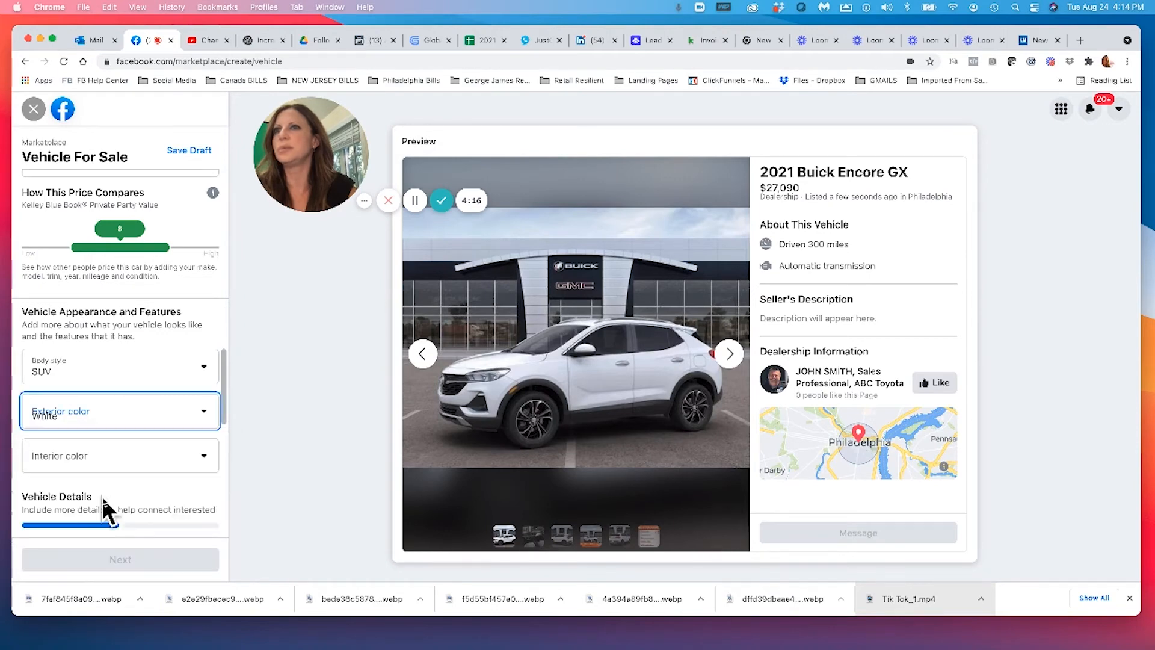
pyautogui.click(119, 455)
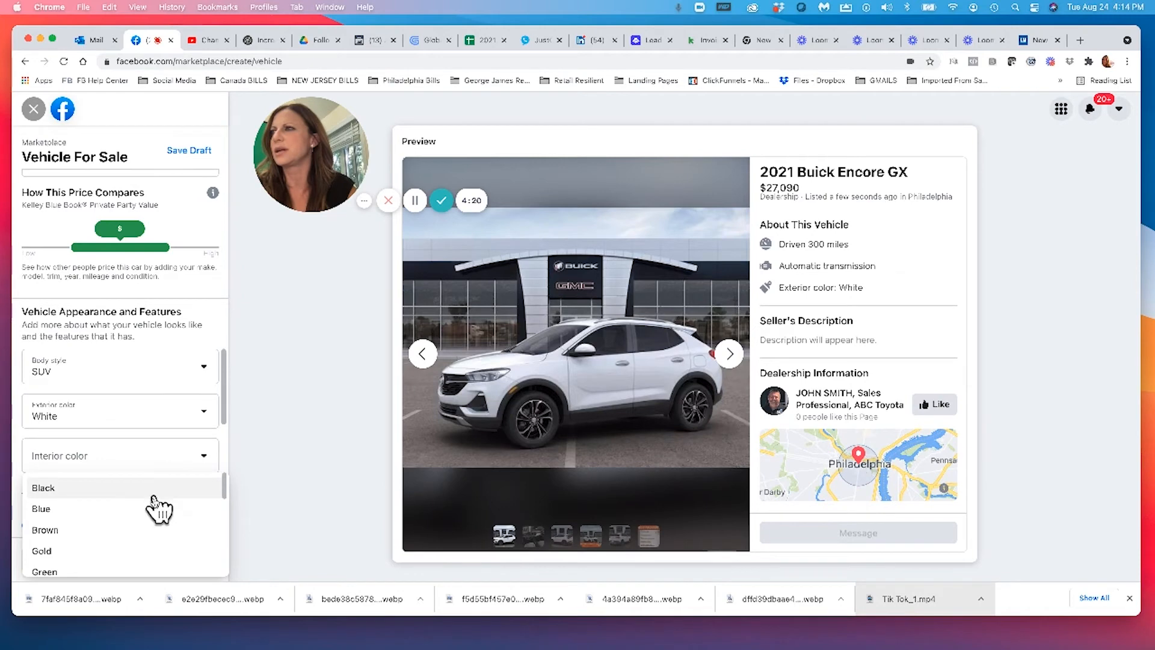
pyautogui.click(43, 488)
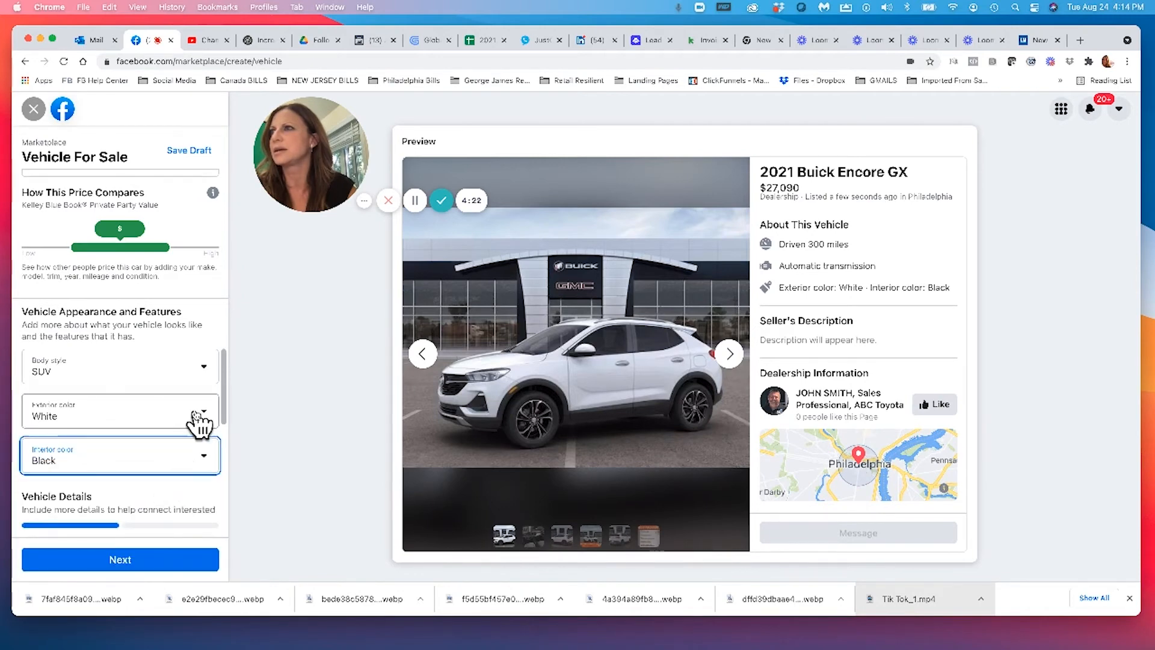
pyautogui.scroll(-3)
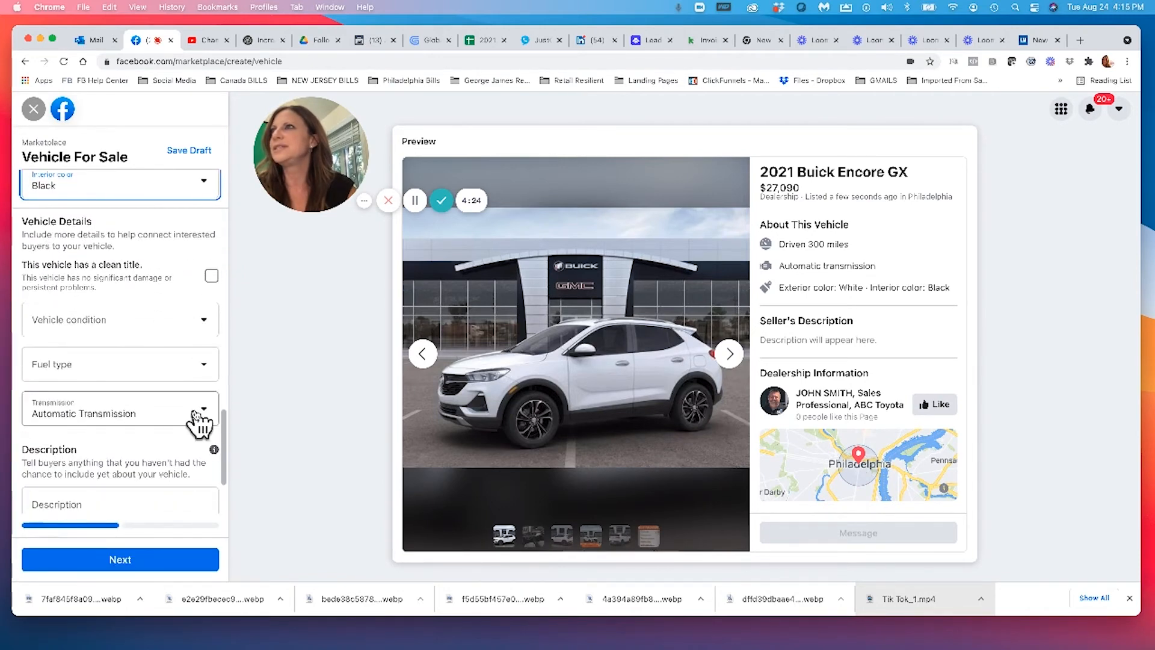
# Mark a clean title, Excellent condition and Gasoline fuel type.
pyautogui.click(211, 276)
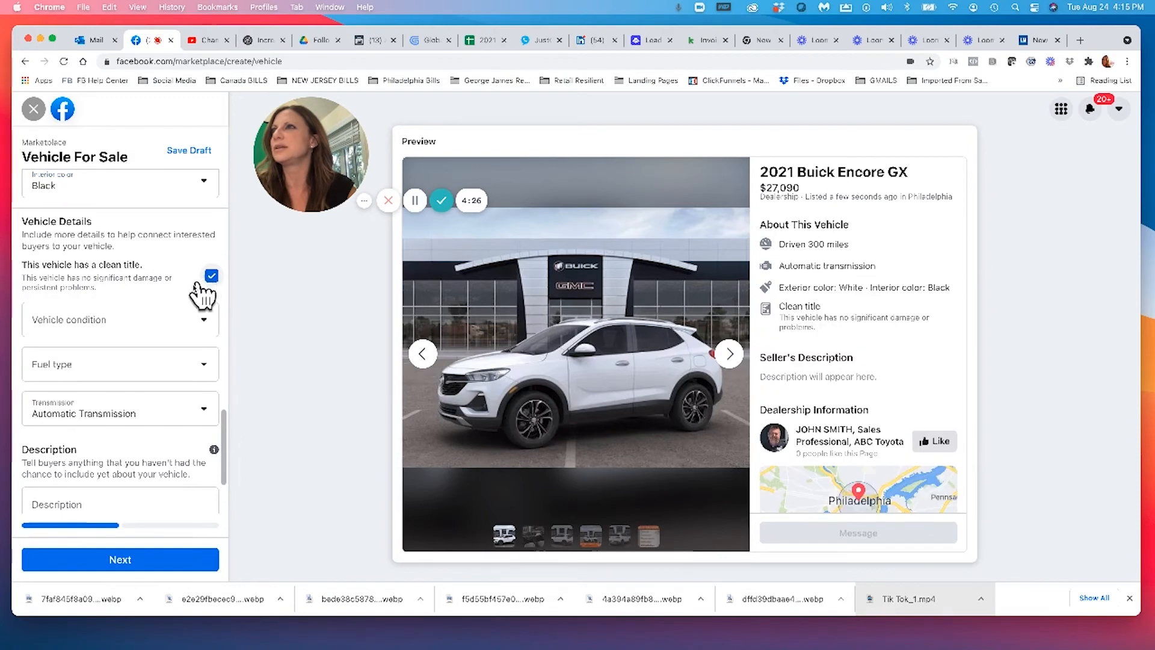
pyautogui.click(119, 319)
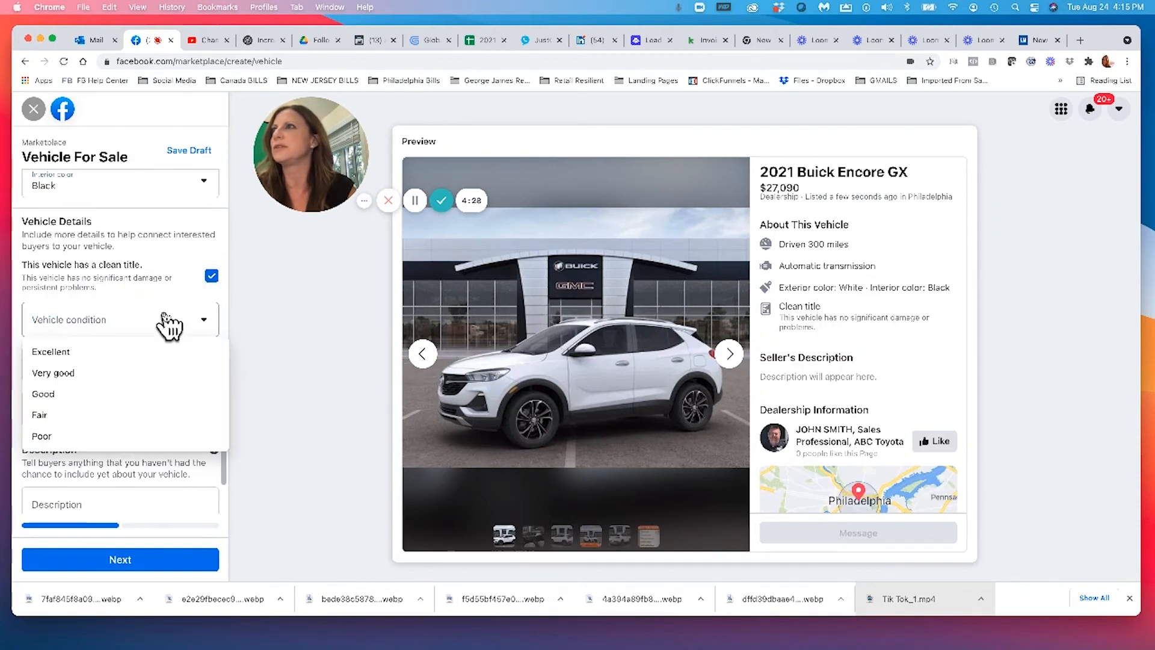
pyautogui.click(50, 351)
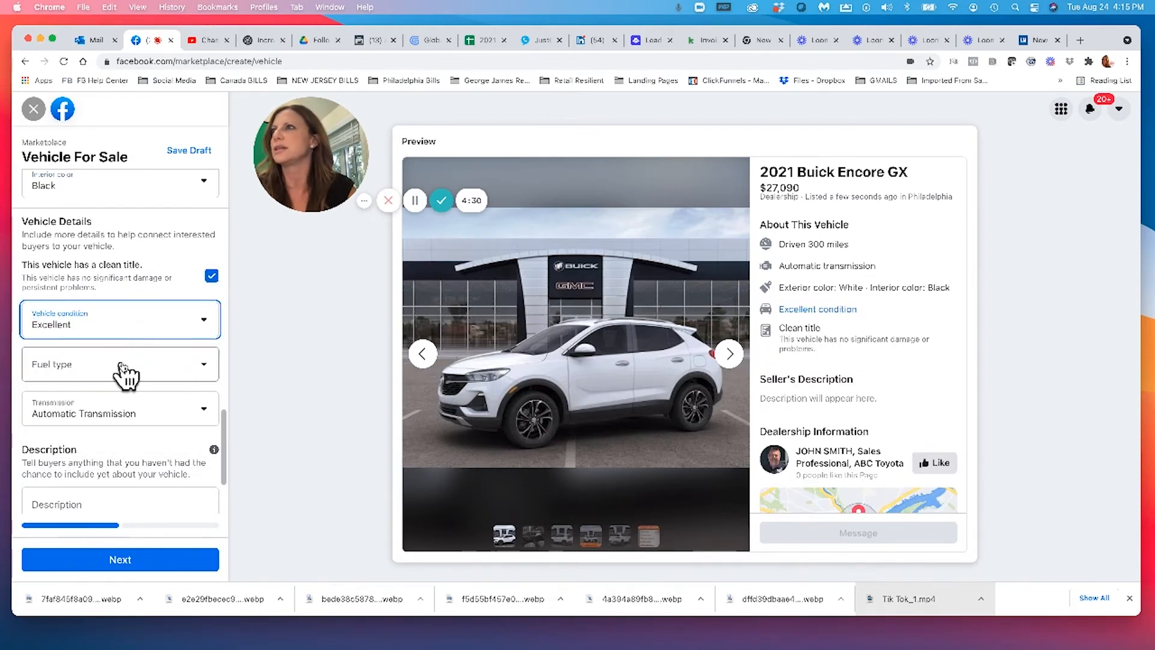
pyautogui.click(120, 364)
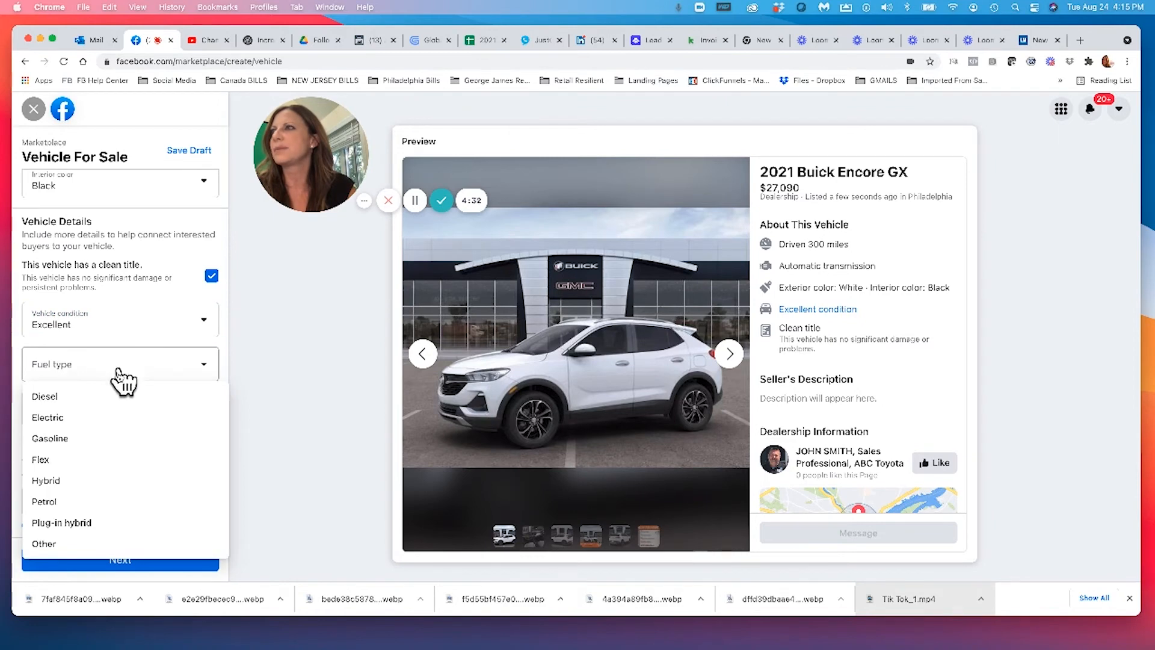
pyautogui.click(50, 438)
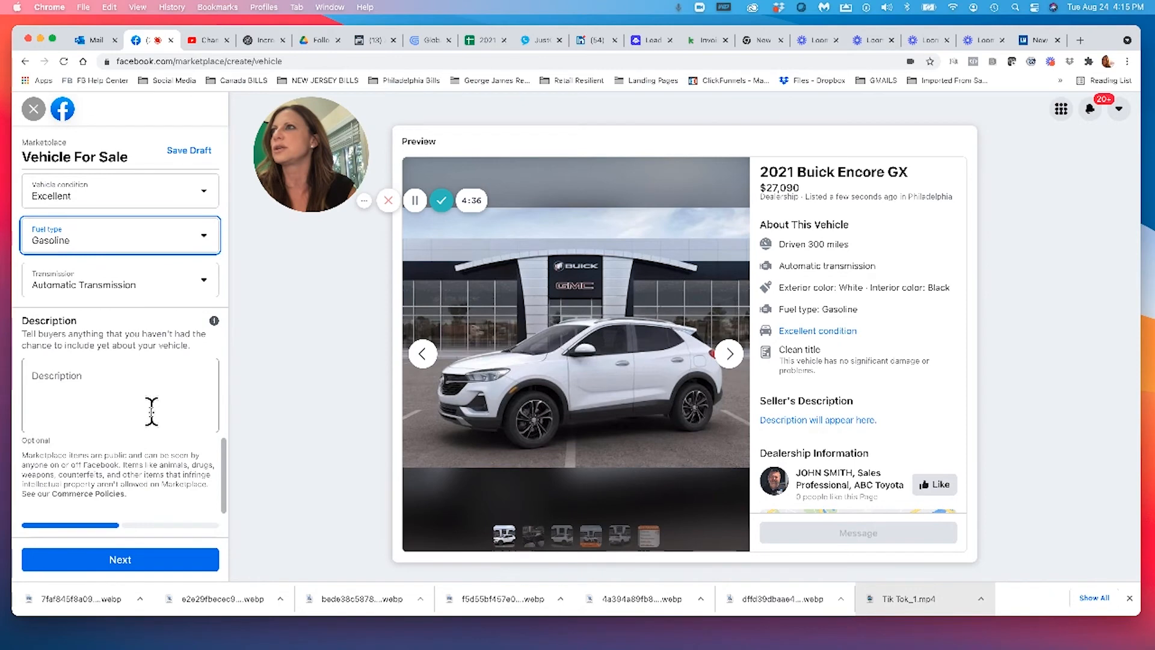
# Write the description "This beautiful Encore GX has Applecarplay!".
pyautogui.click(119, 395)
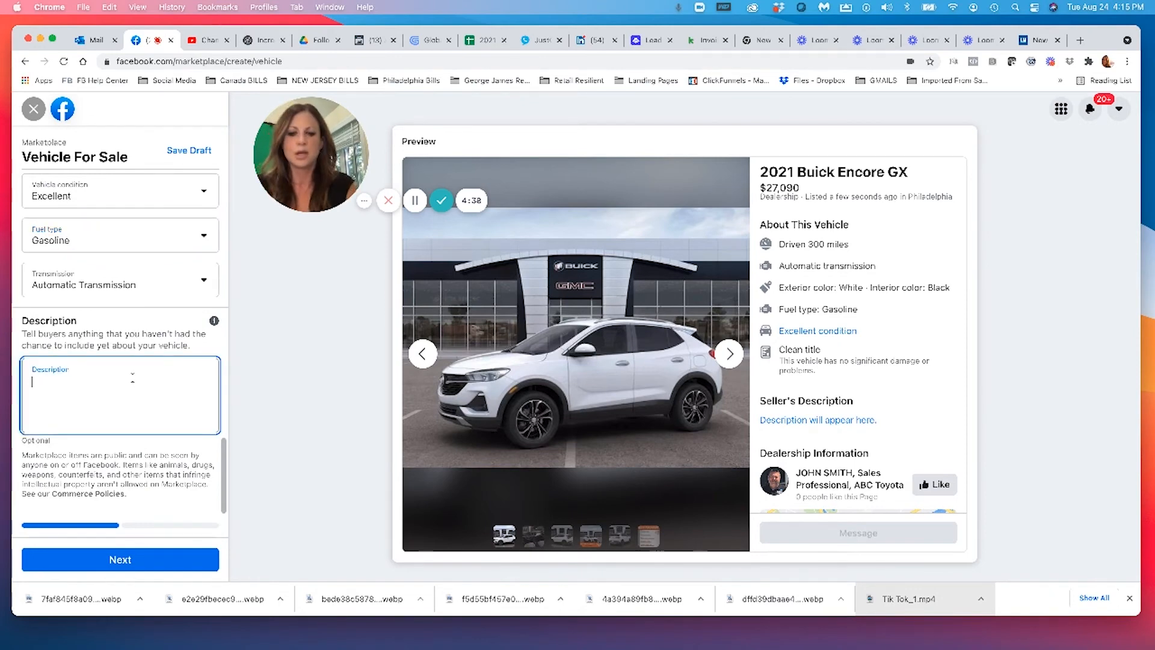
pyautogui.write('This beautiful')
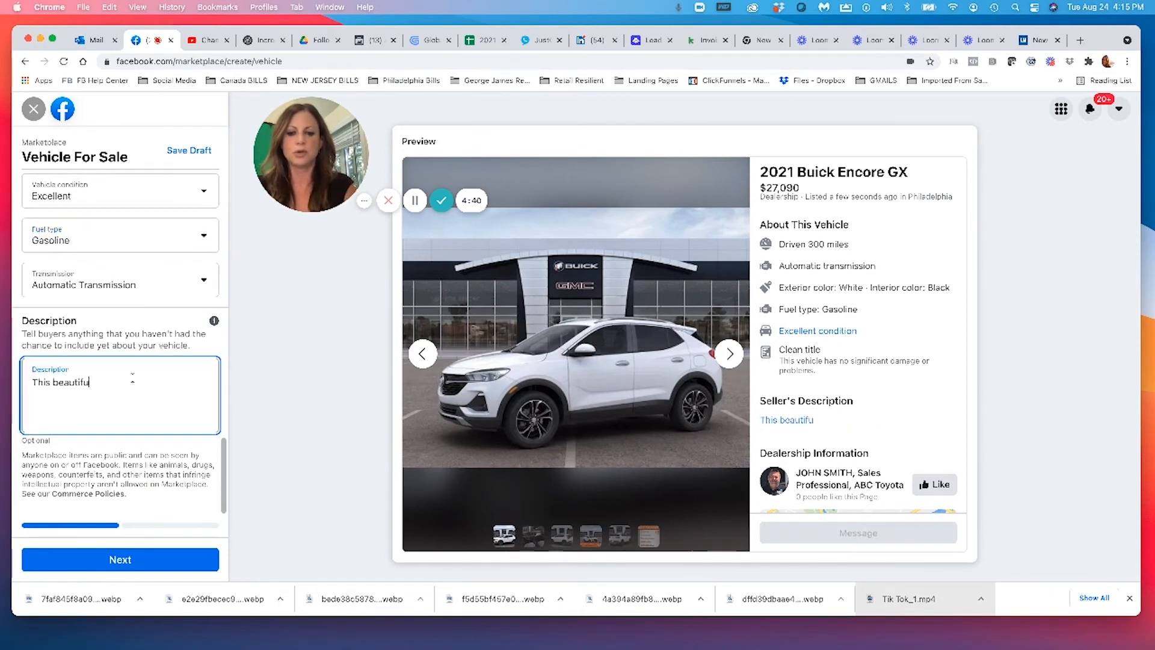
pyautogui.write('Encore G')
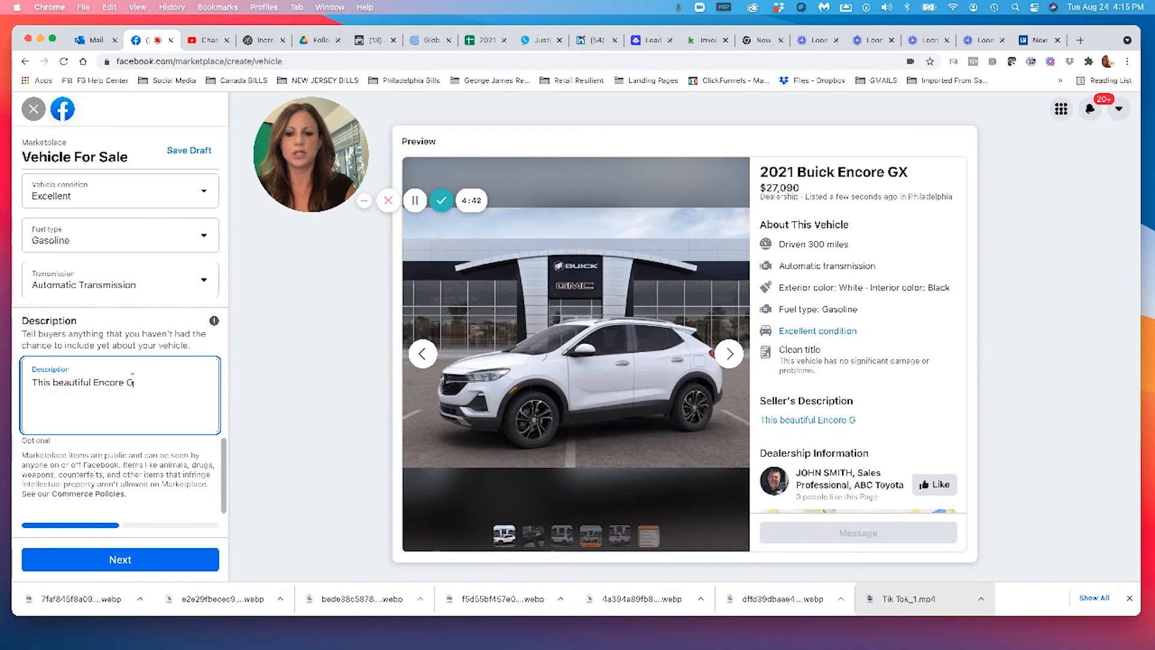
pyautogui.write('X has')
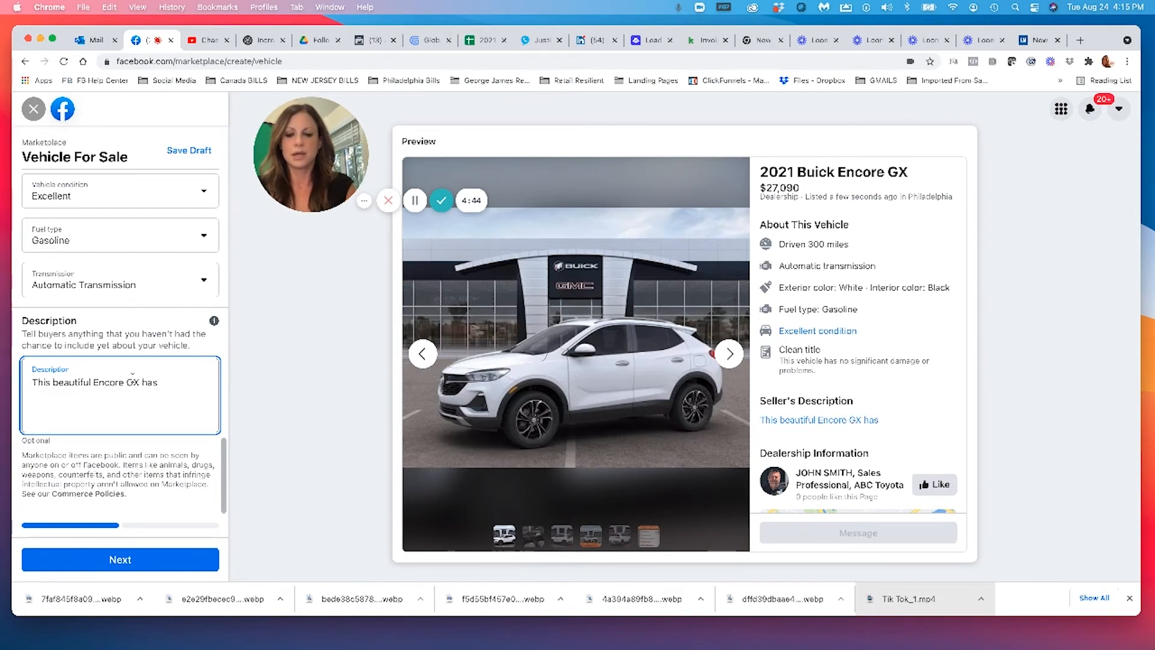
pyautogui.write('Applecarplay')
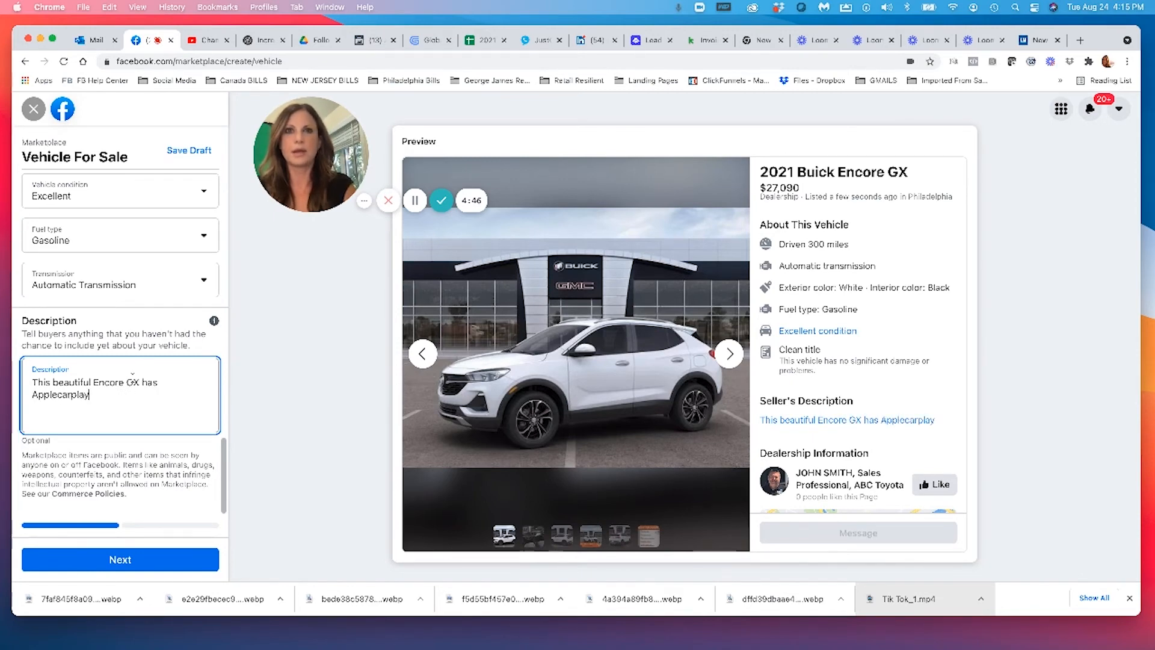
pyautogui.write('!')
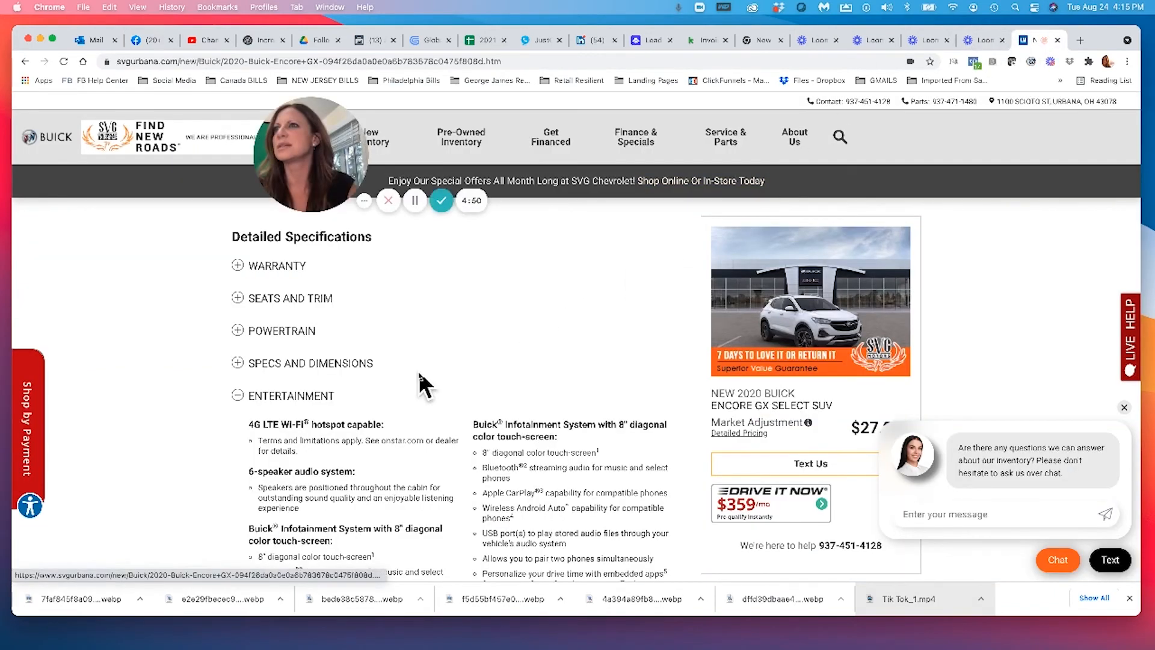
pyautogui.scroll(-3)
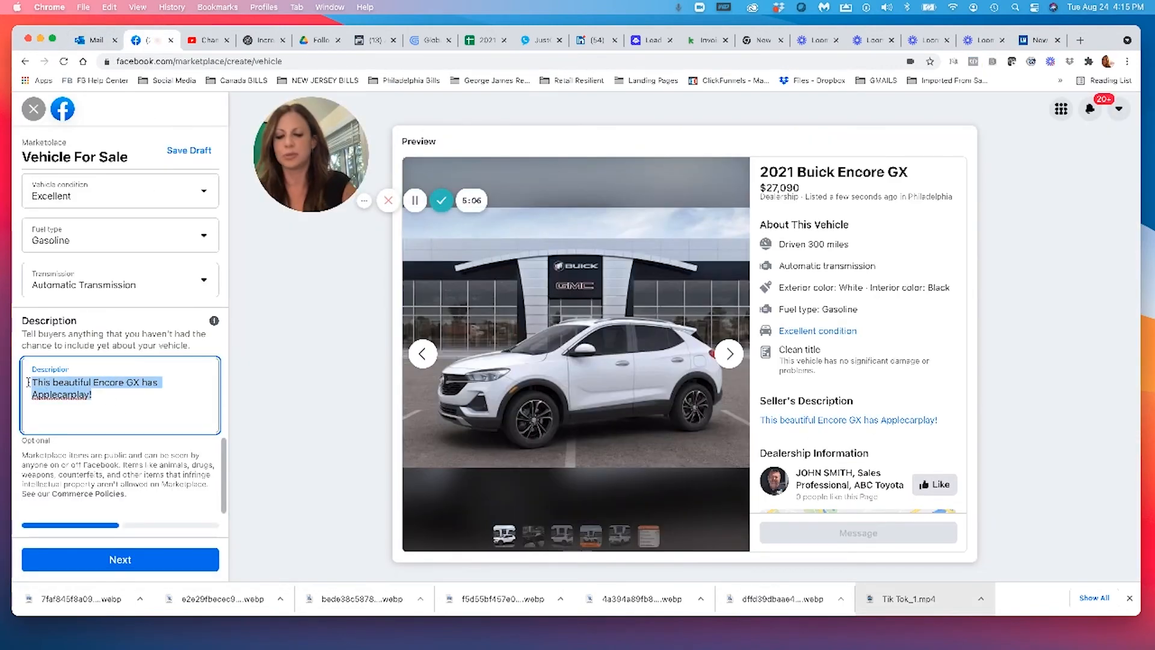
# Replace the description with the Buick Infotainment System specs including Apple CarPlay and Android Auto.
pyautogui.write('Buick® Infotainment System with 8" diagonal color touch-screen:')
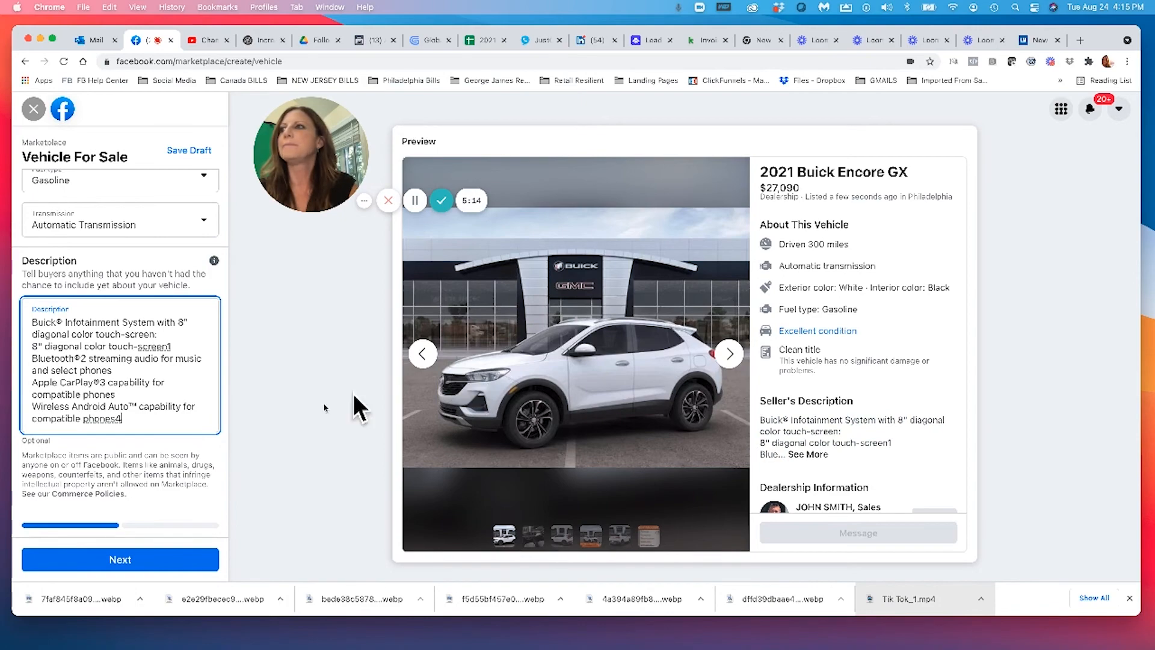
pyautogui.moveTo(655, 323)
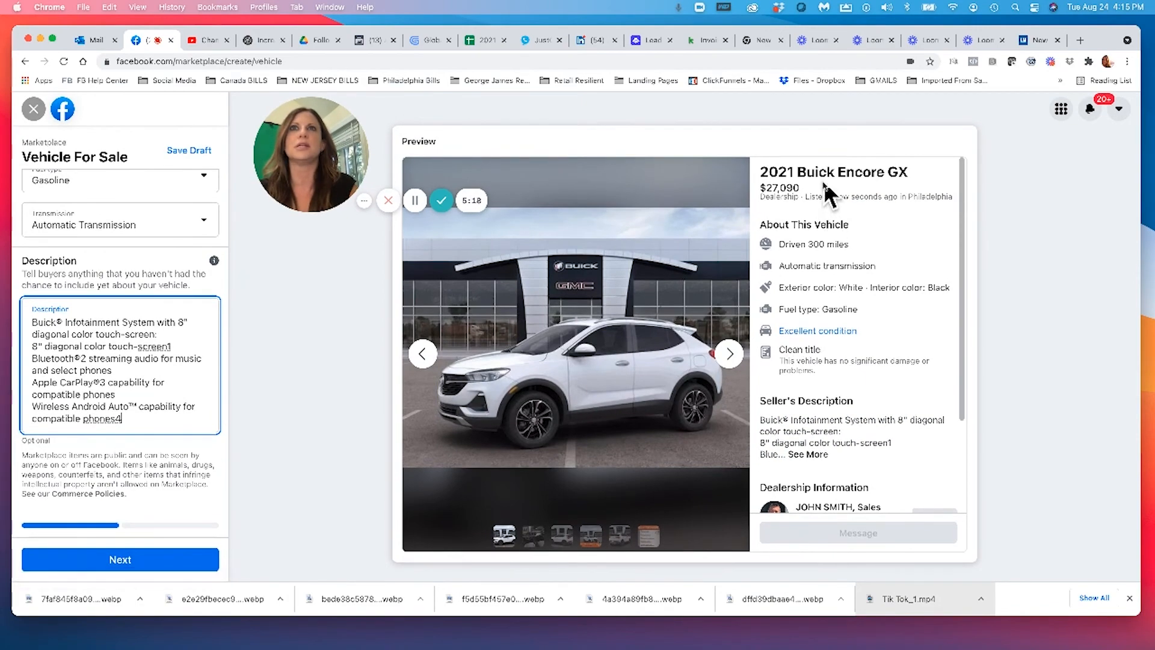
pyautogui.scroll(-3)
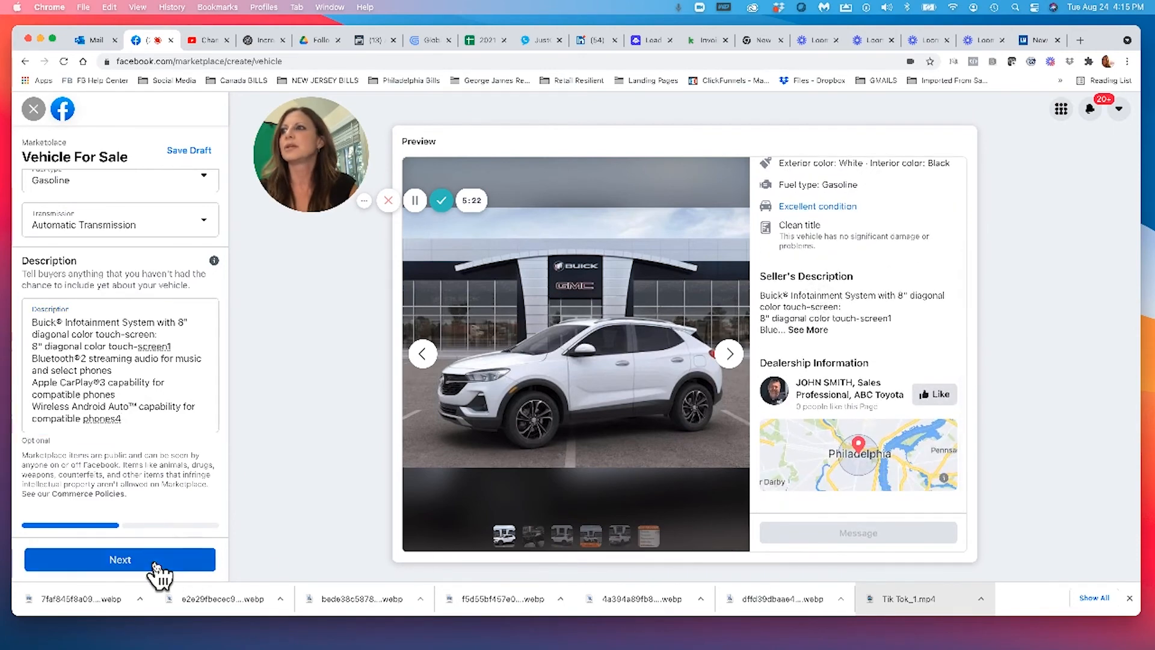
# Advance to the List in More Places step, ready to publish.
pyautogui.click(121, 560)
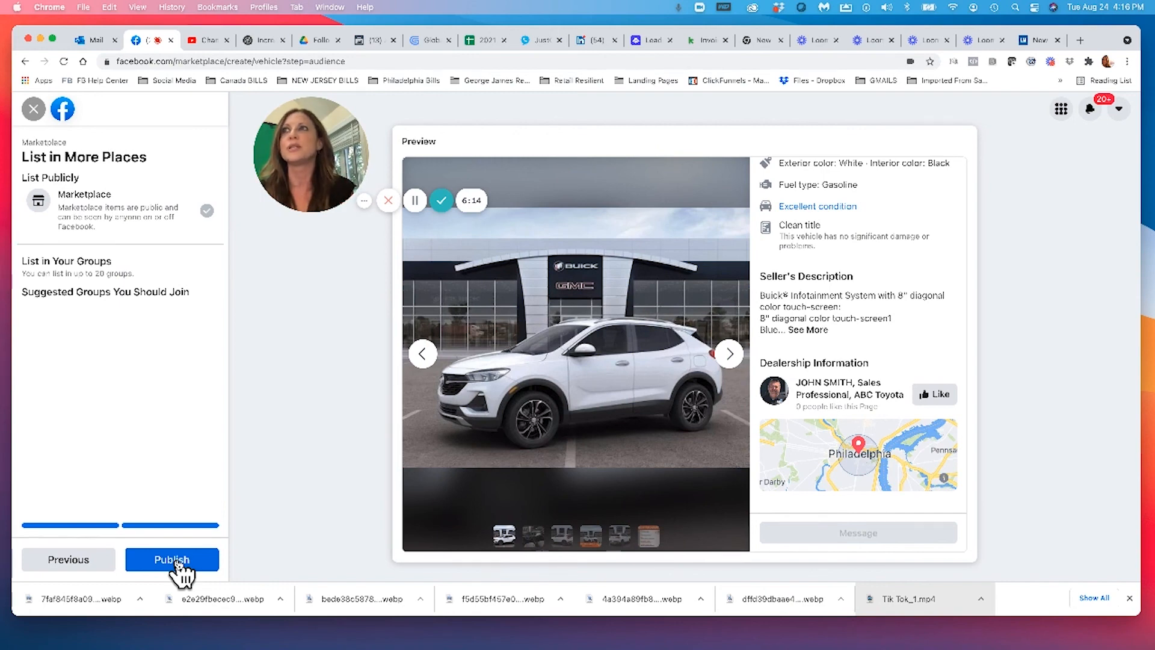
pyautogui.moveTo(236, 510)
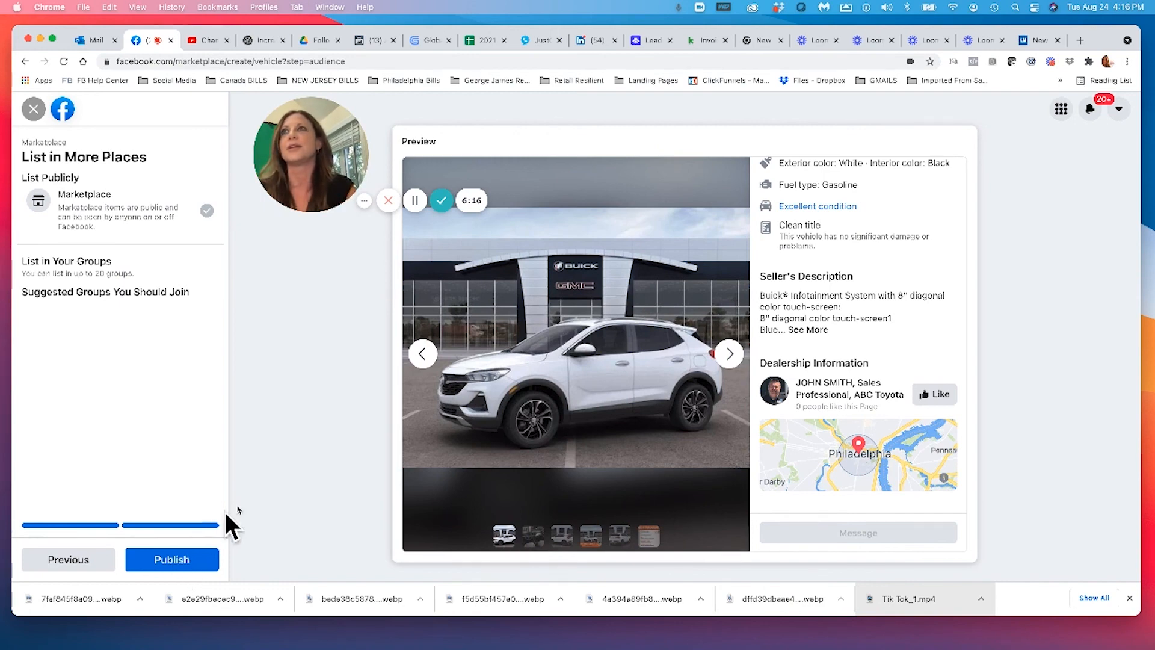